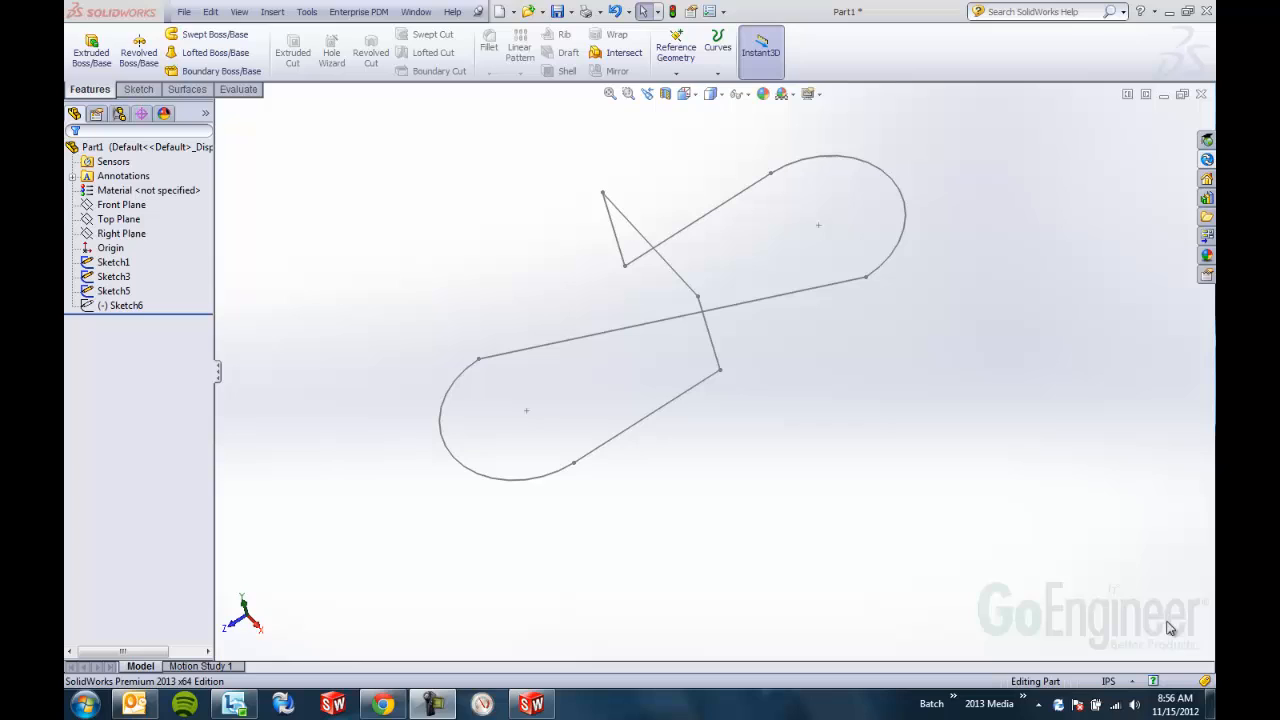
{"action": "mouse_move", "coordinate": [1210, 11]}
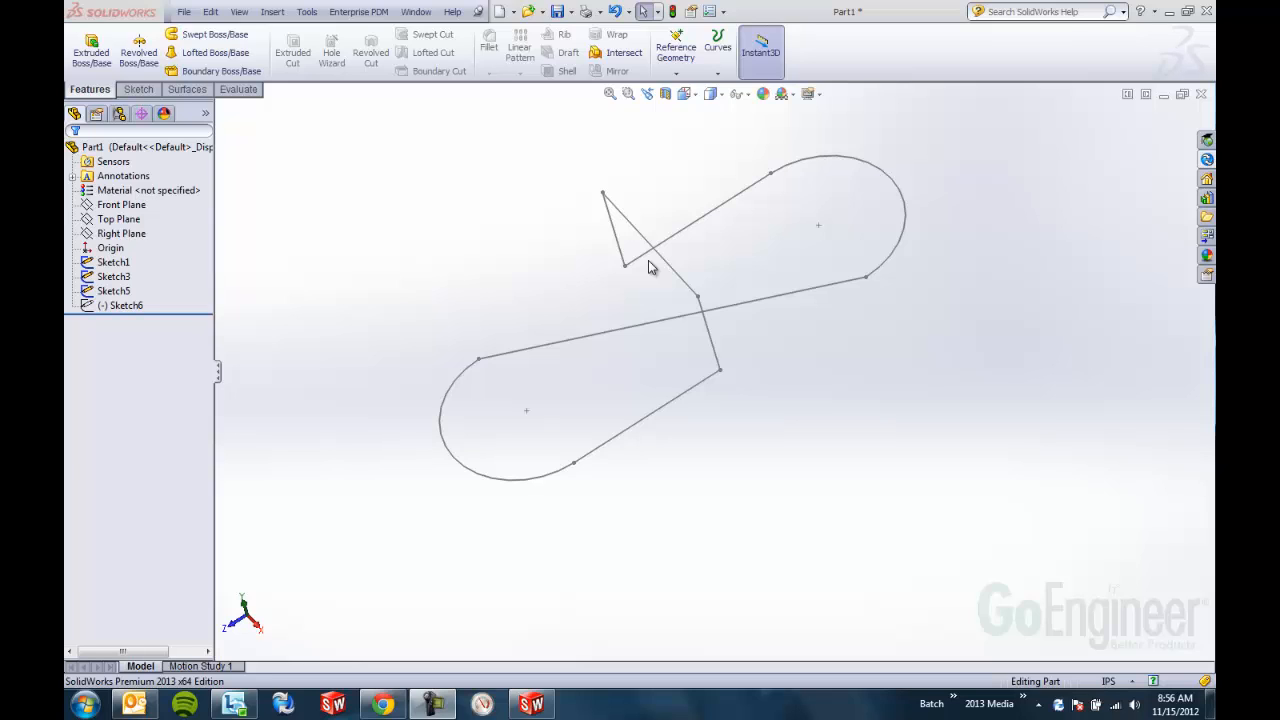
{"action": "mouse_move", "coordinate": [215, 34]}
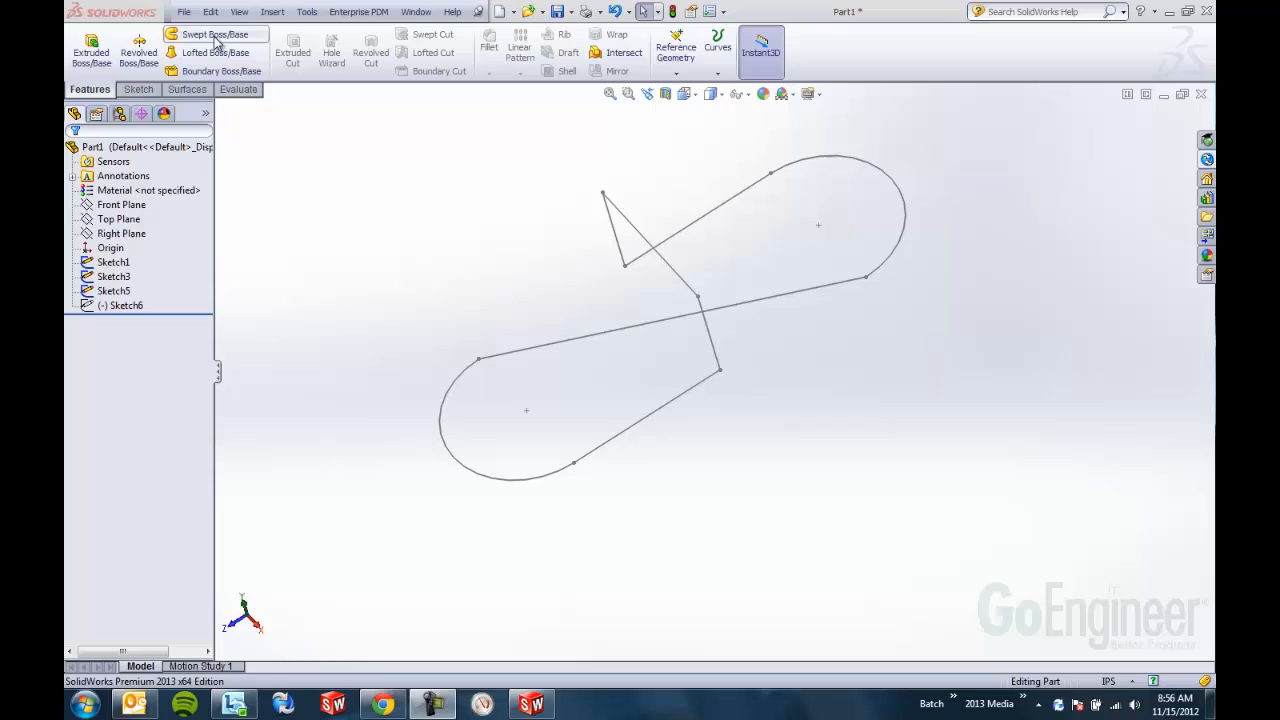
{"action": "mouse_move", "coordinate": [215, 34]}
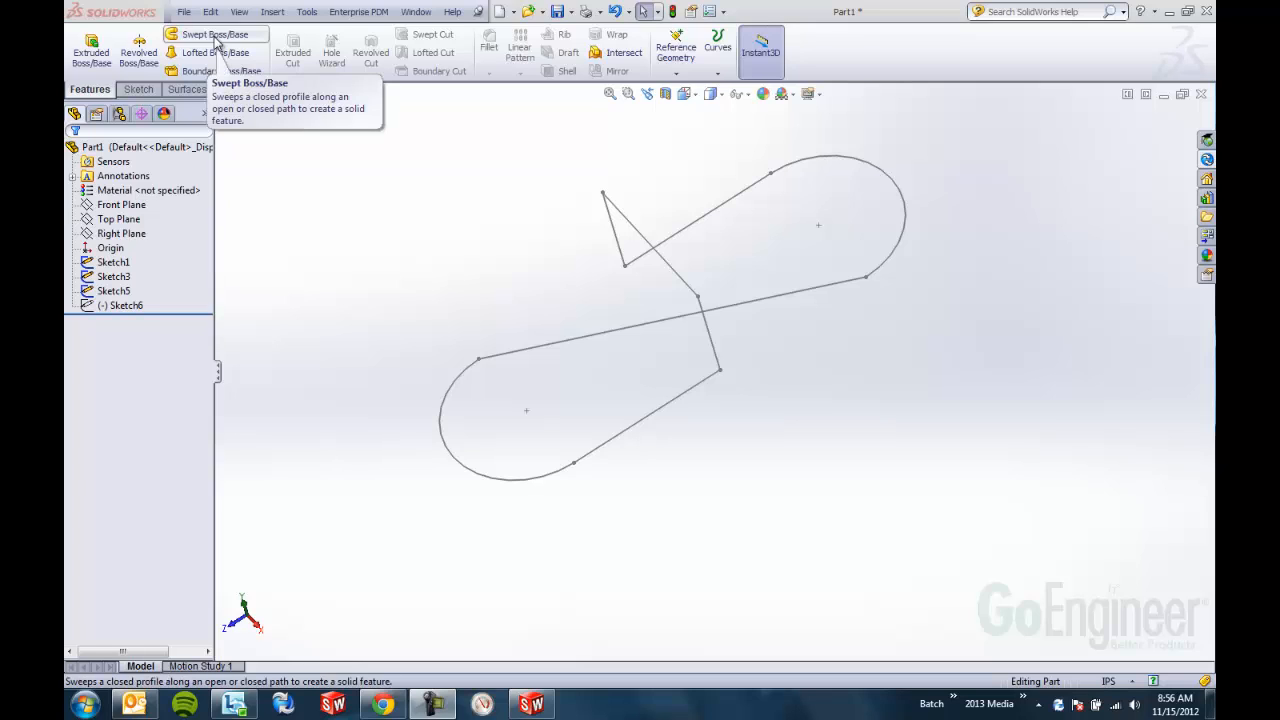
Select Sketch5 in the tree and expand the Curves dropdown on the Features toolbar
{"action": "left_click", "coordinate": [113, 290]}
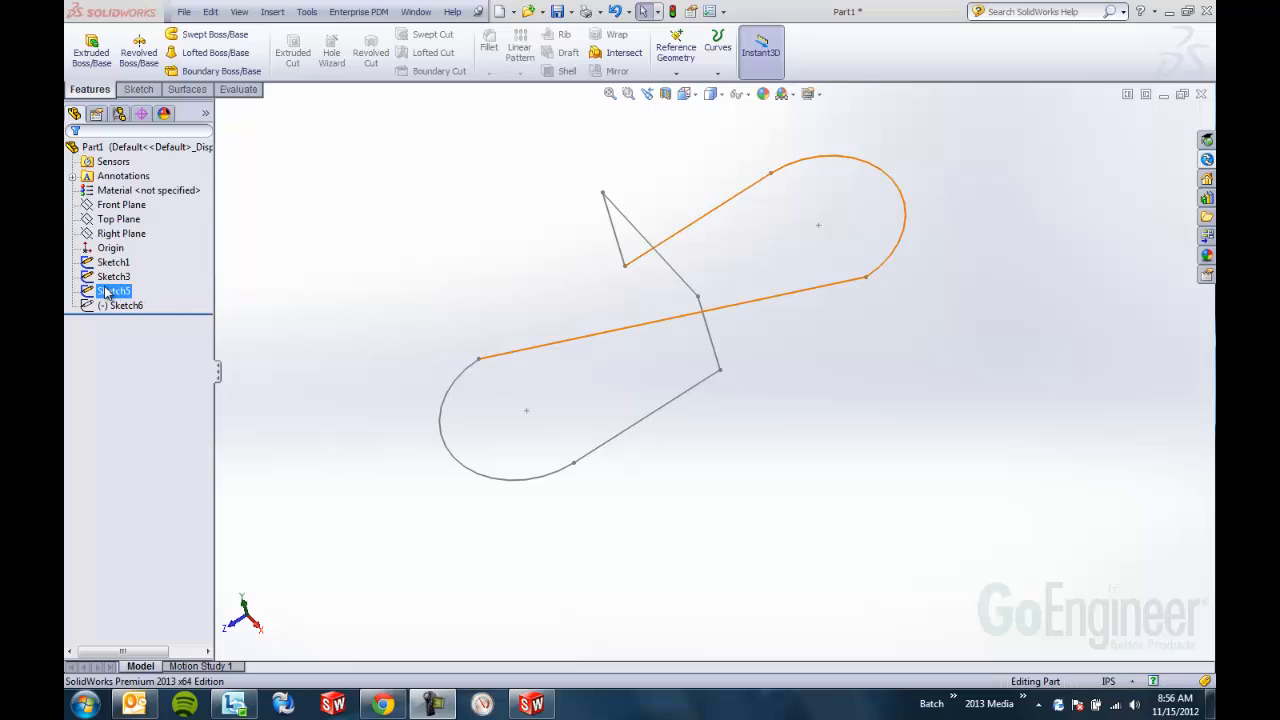
{"action": "left_click", "coordinate": [113, 262]}
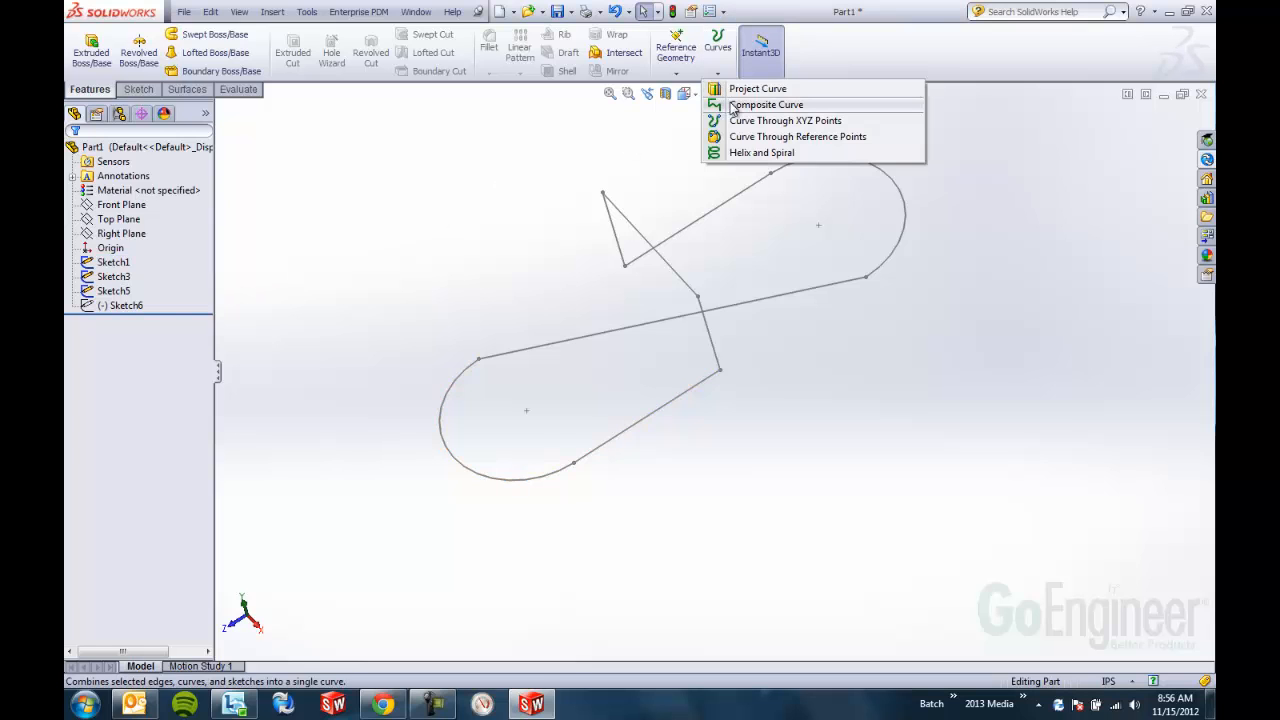
Create a composite curve from Sketch1, Sketch3 and Sketch5
{"action": "left_click", "coordinate": [766, 104]}
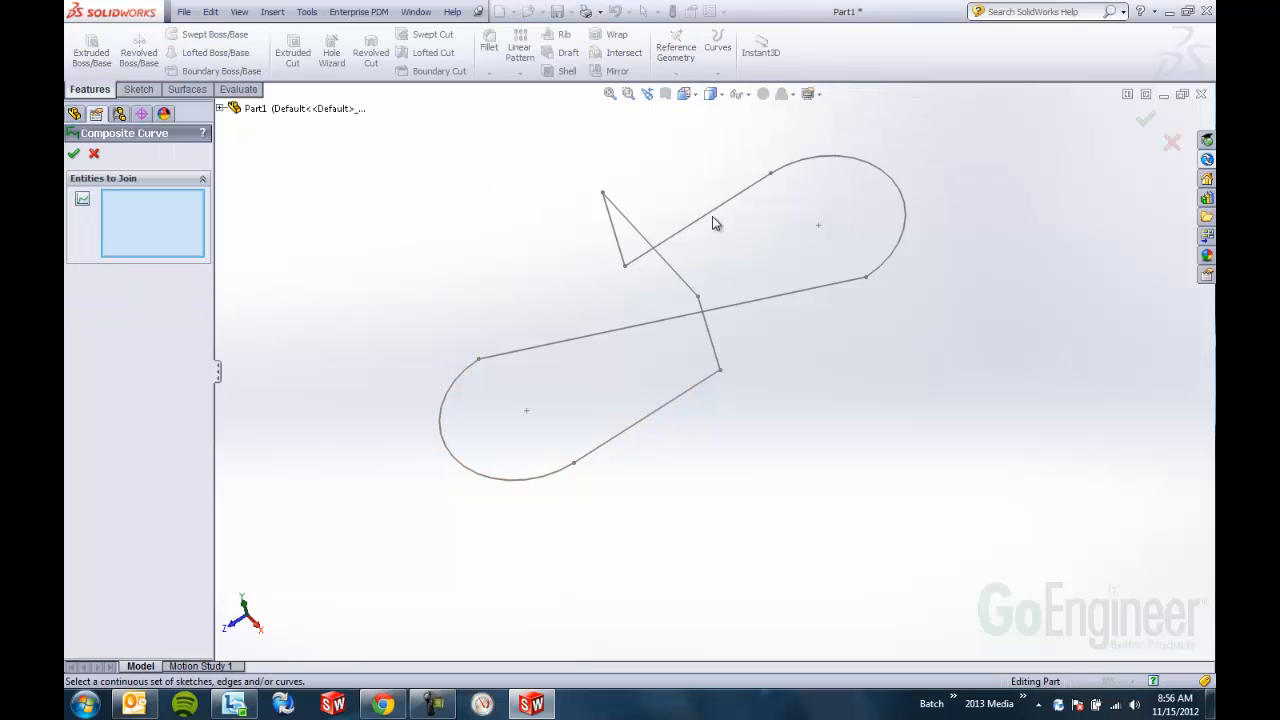
{"action": "left_click", "coordinate": [628, 230]}
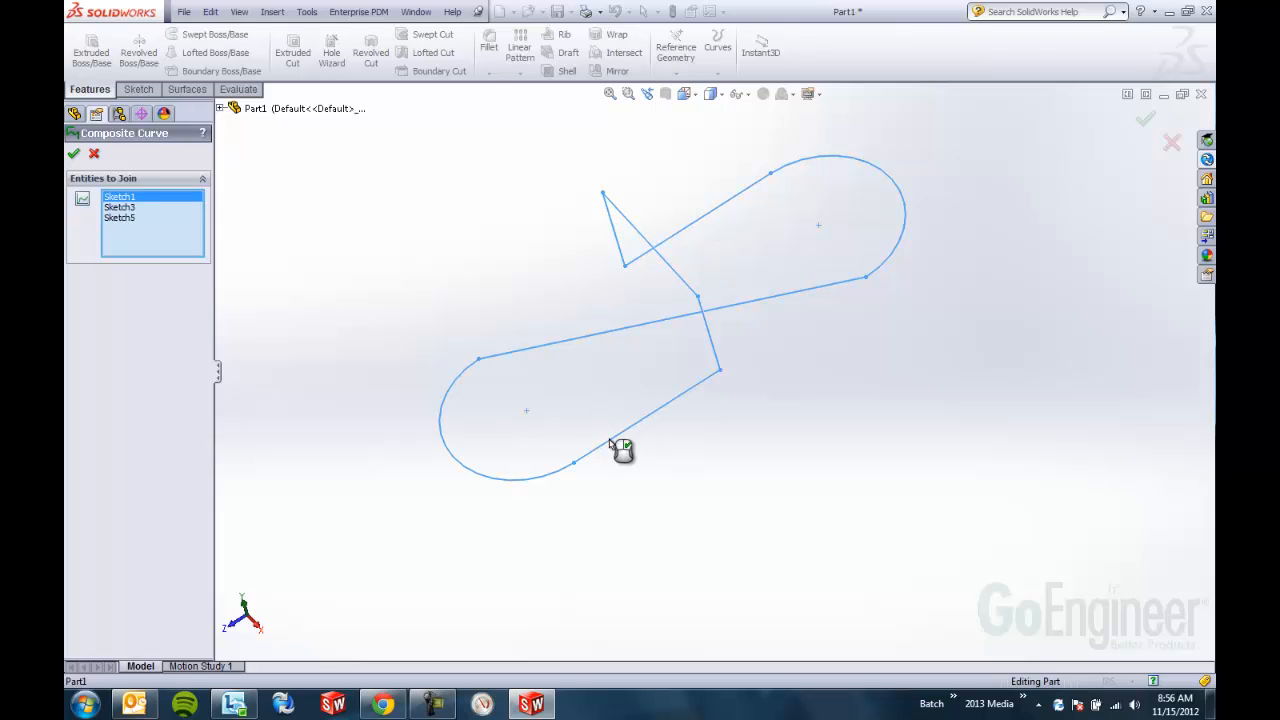
{"action": "left_click", "coordinate": [73, 153]}
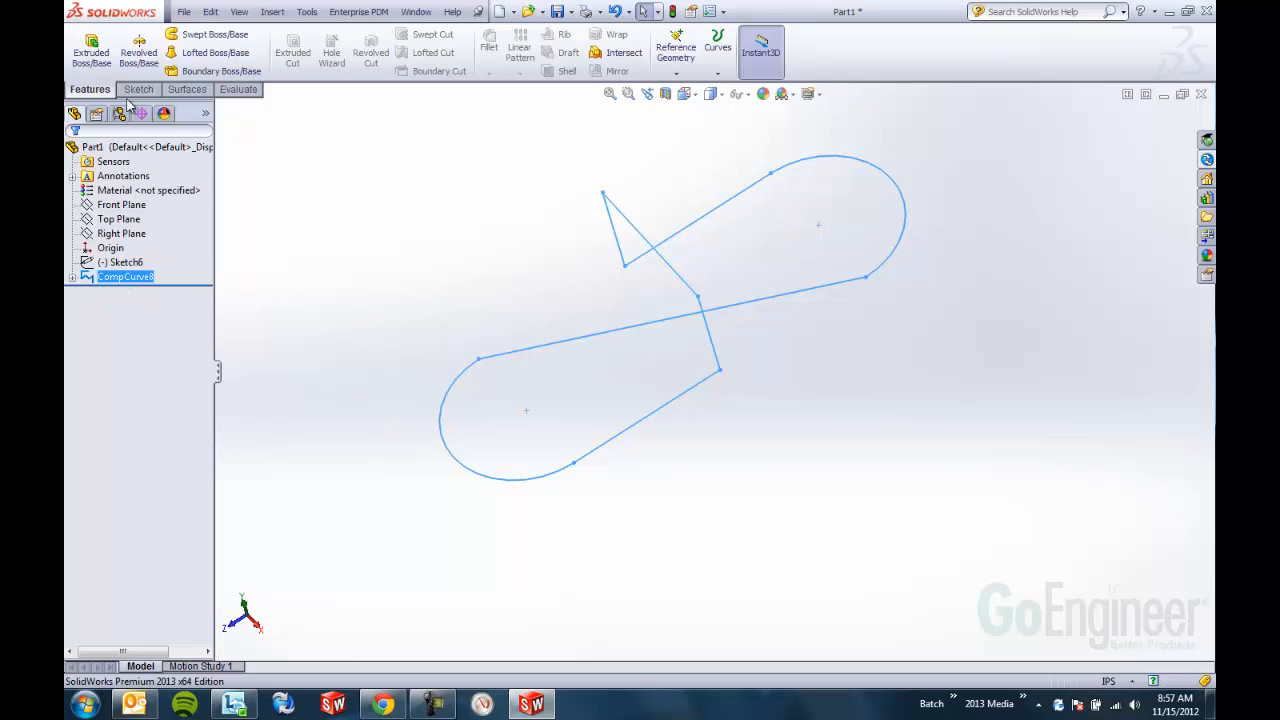
Start a Swept Boss/Base with Sketch6 as the profile along the composite curve
{"action": "left_click", "coordinate": [214, 34]}
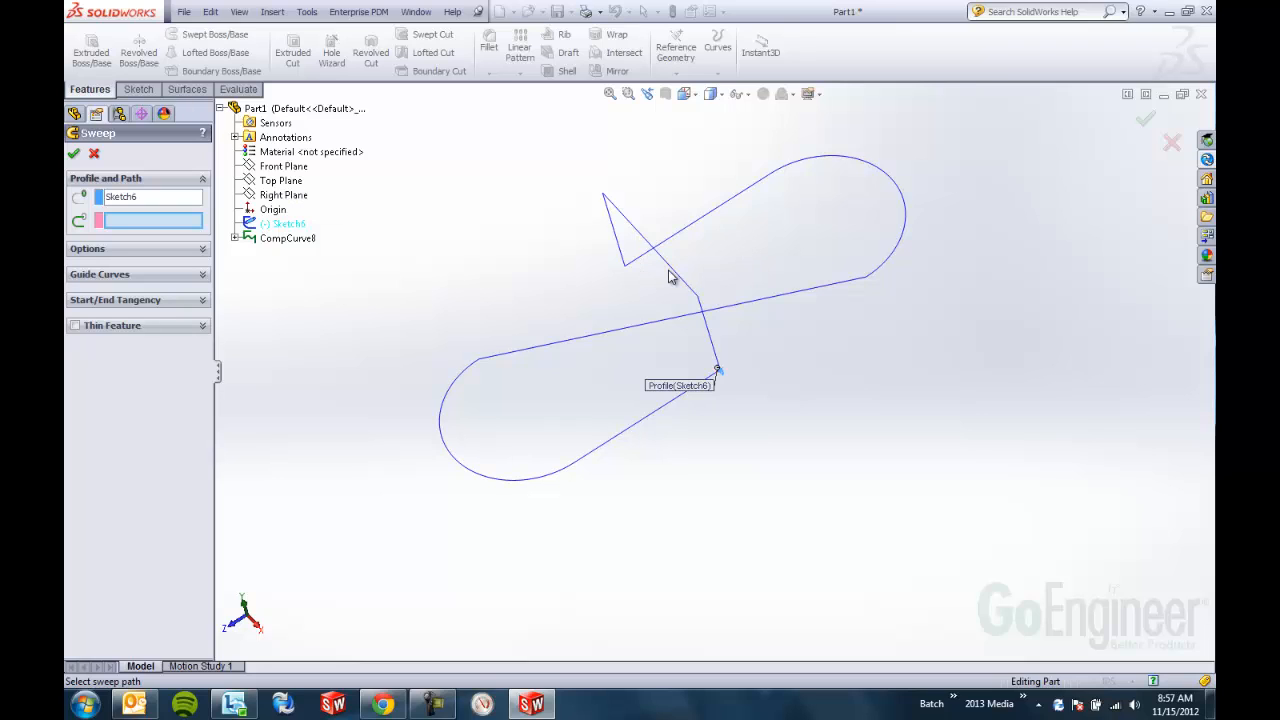
{"action": "mouse_move", "coordinate": [678, 278]}
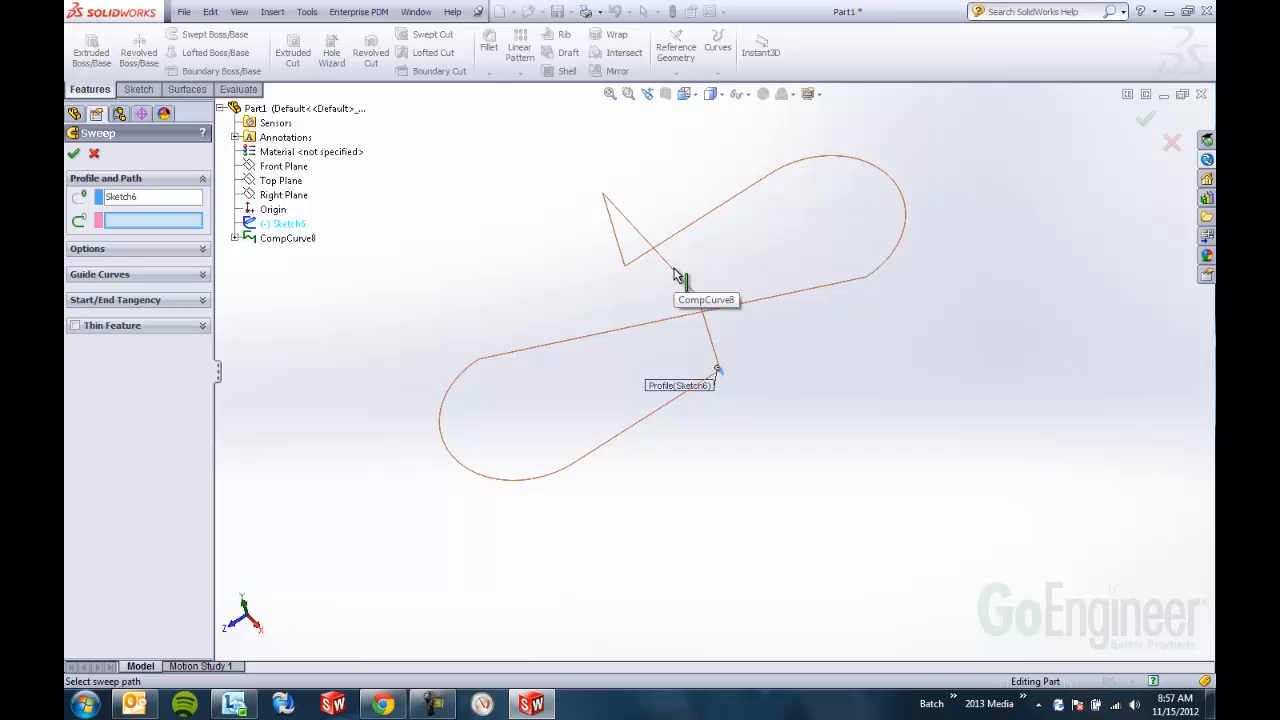
{"action": "mouse_move", "coordinate": [580, 347]}
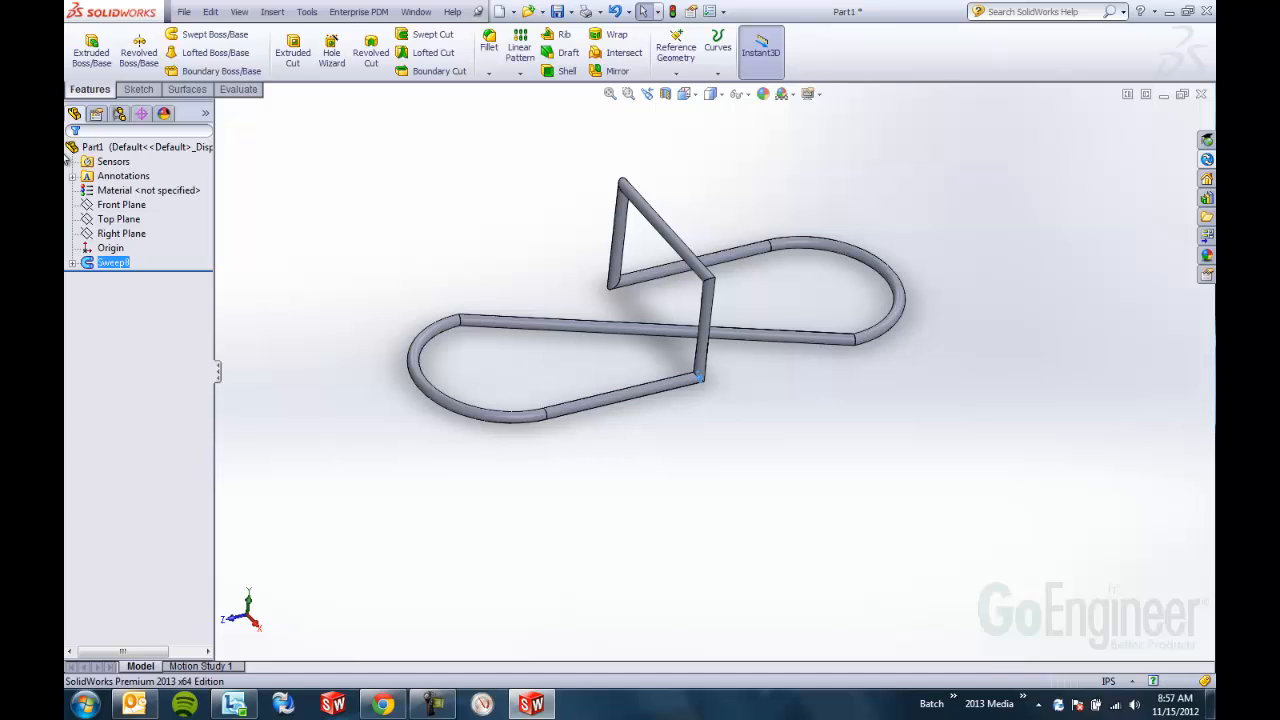
Undo the sweep and the composite curve, then exit the reopened sketch
{"action": "left_click", "coordinate": [616, 11]}
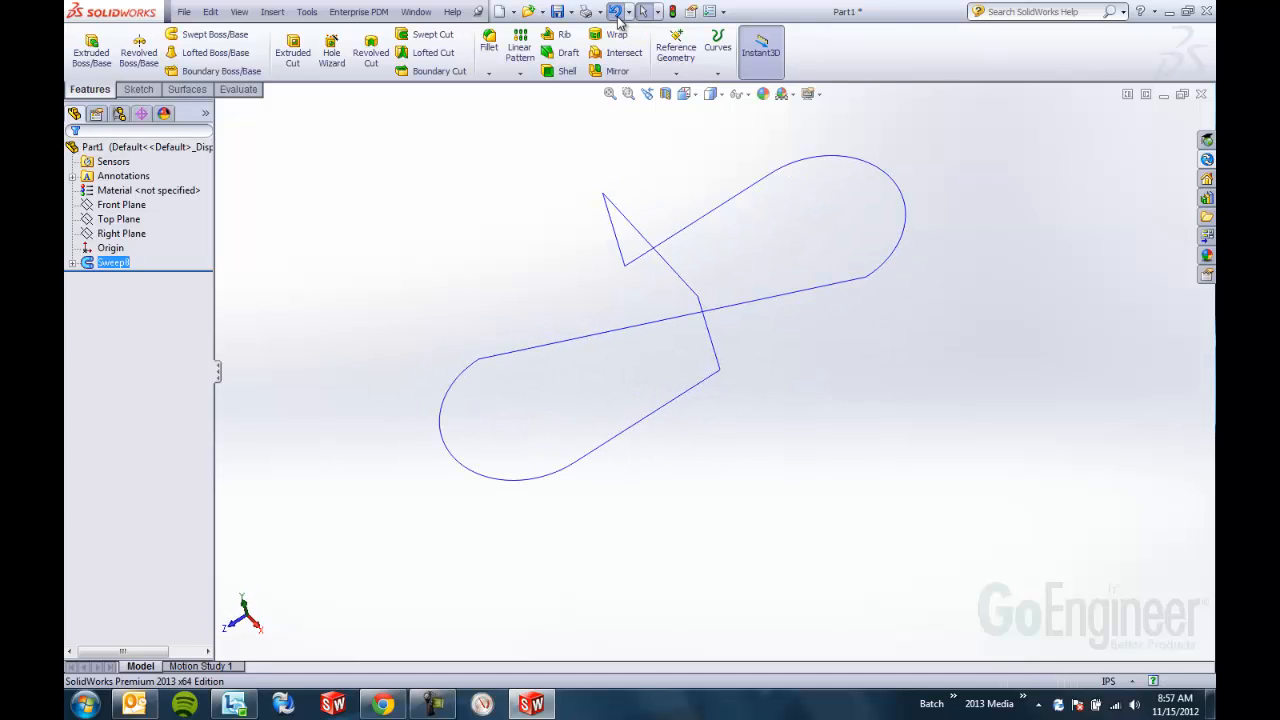
{"action": "left_click", "coordinate": [615, 11]}
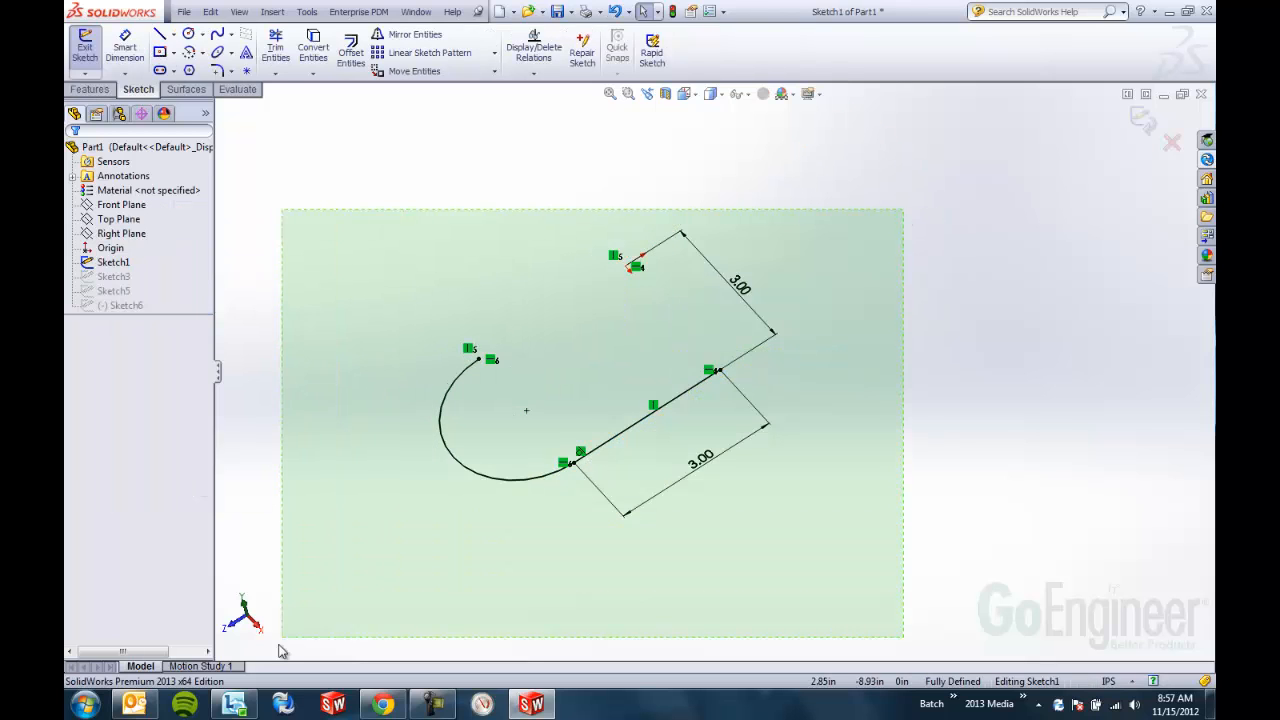
{"action": "left_click", "coordinate": [85, 48]}
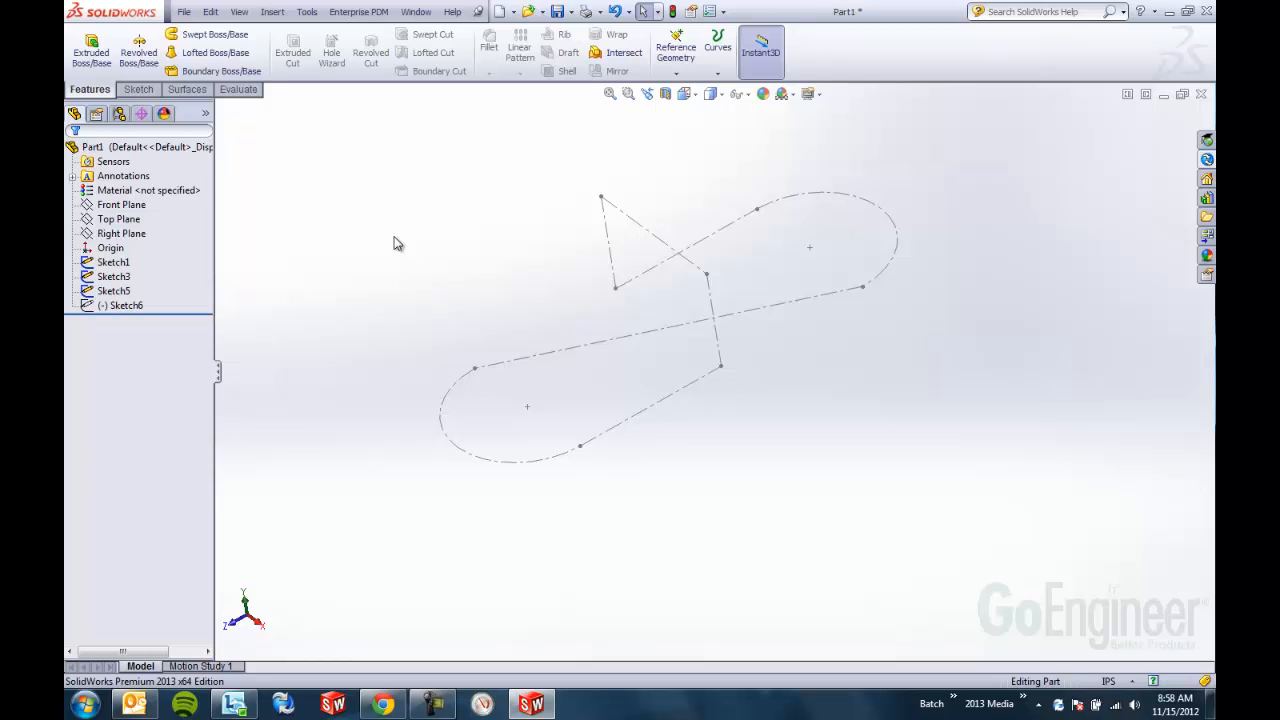
Create Curve2 through four sketch vertices spanning the upper and lower loops
{"action": "left_click", "coordinate": [718, 47]}
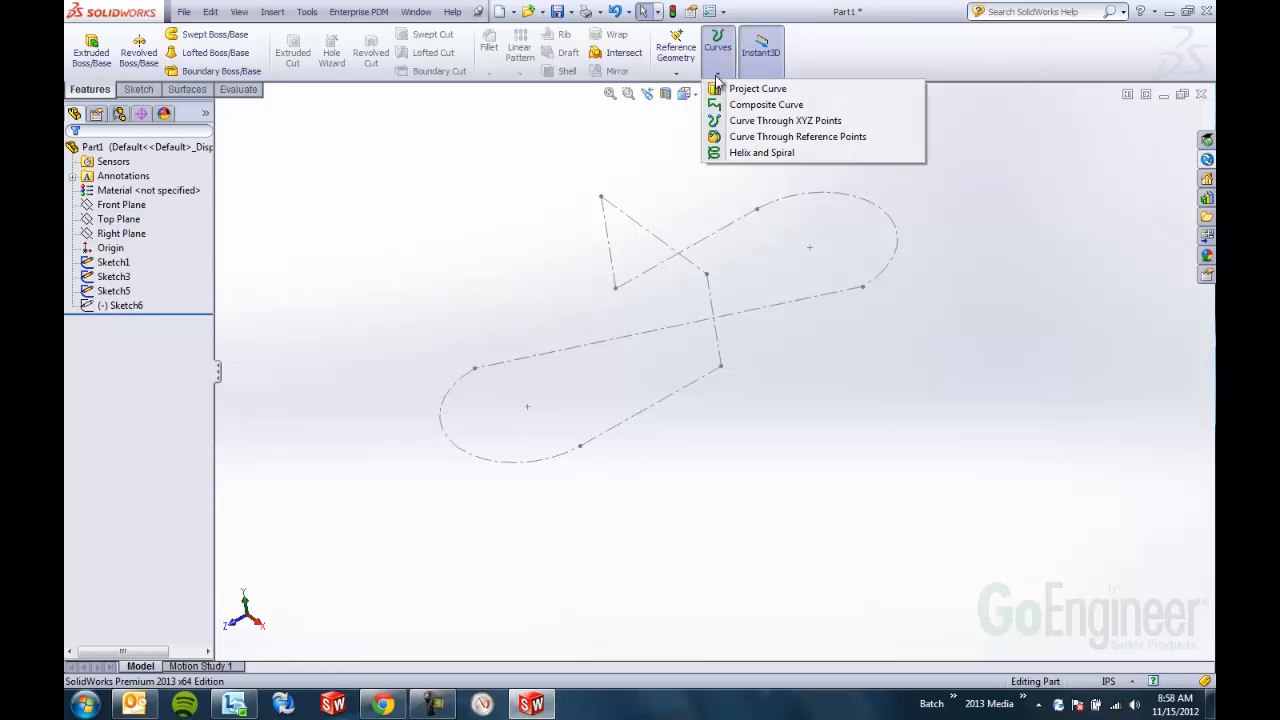
{"action": "mouse_move", "coordinate": [786, 120]}
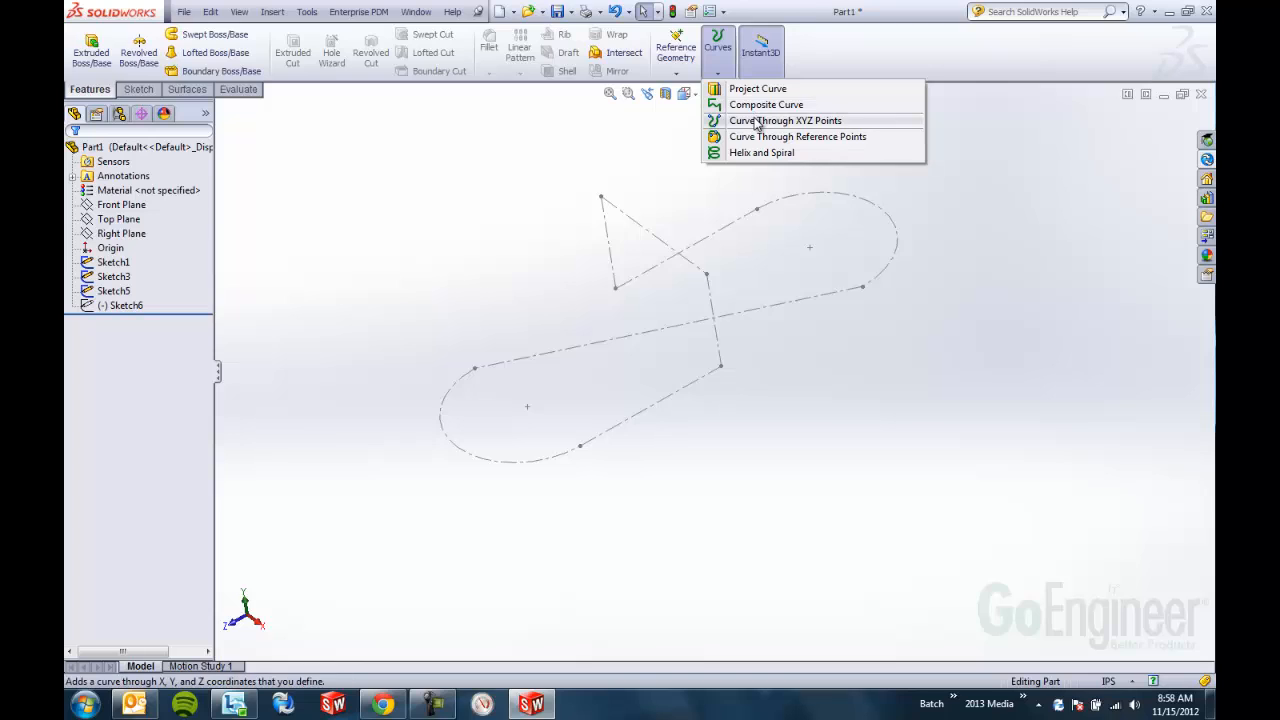
{"action": "left_click", "coordinate": [798, 136]}
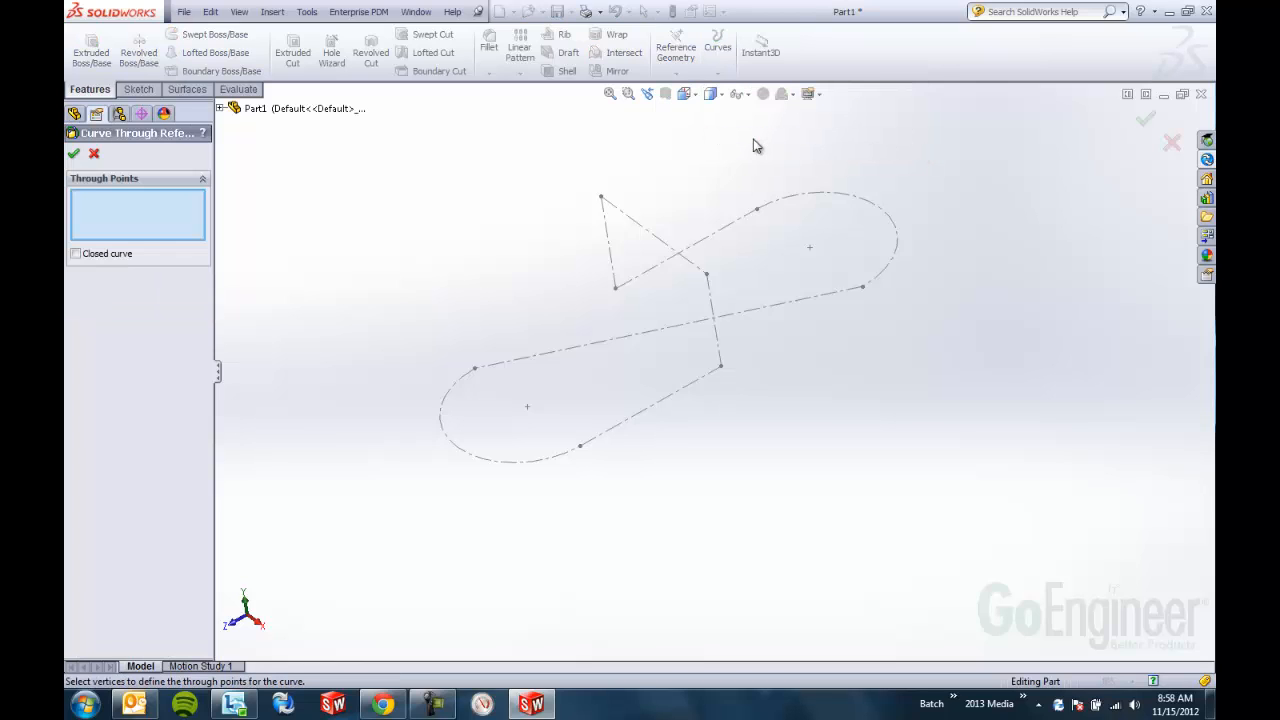
{"action": "mouse_move", "coordinate": [459, 210]}
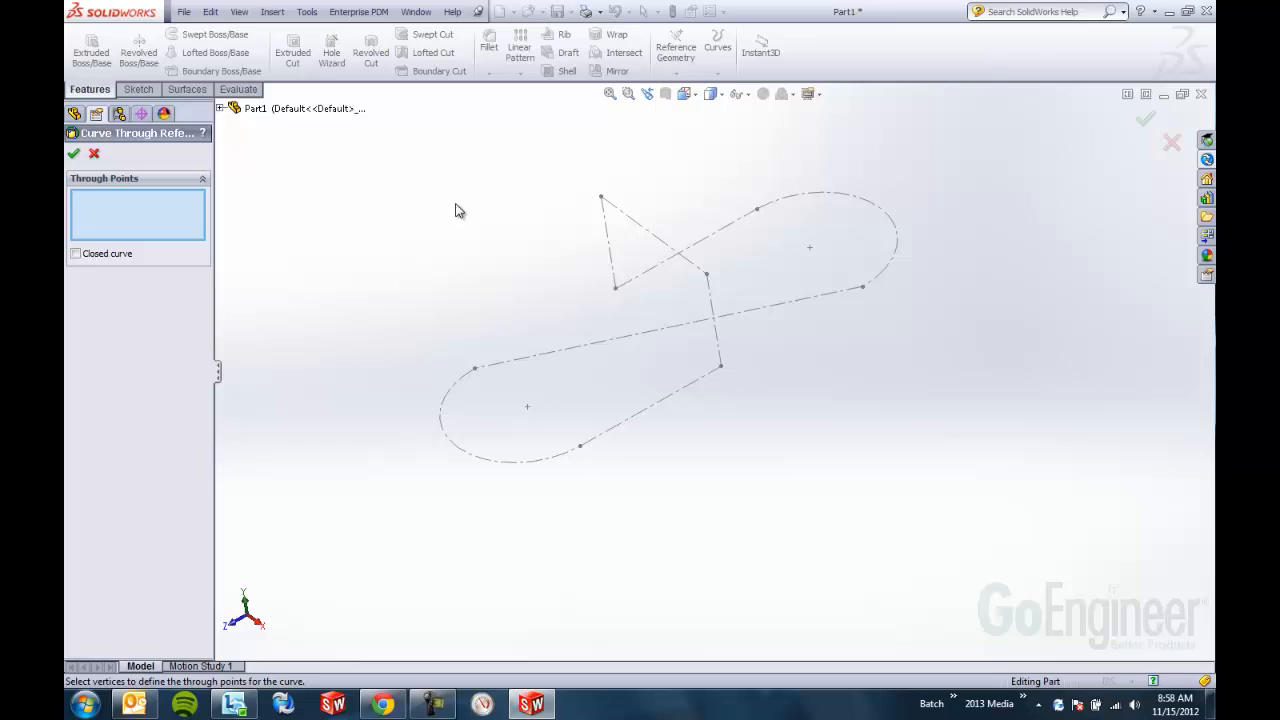
{"action": "mouse_move", "coordinate": [760, 218]}
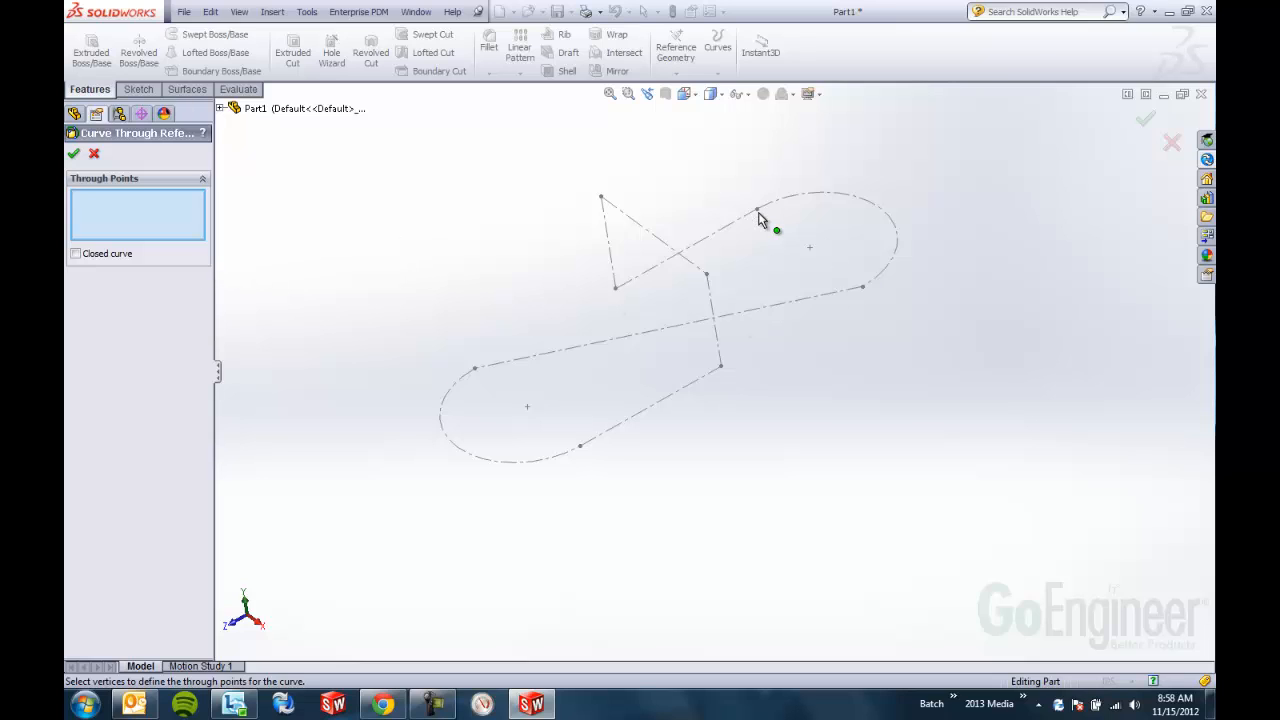
{"action": "left_click", "coordinate": [757, 209]}
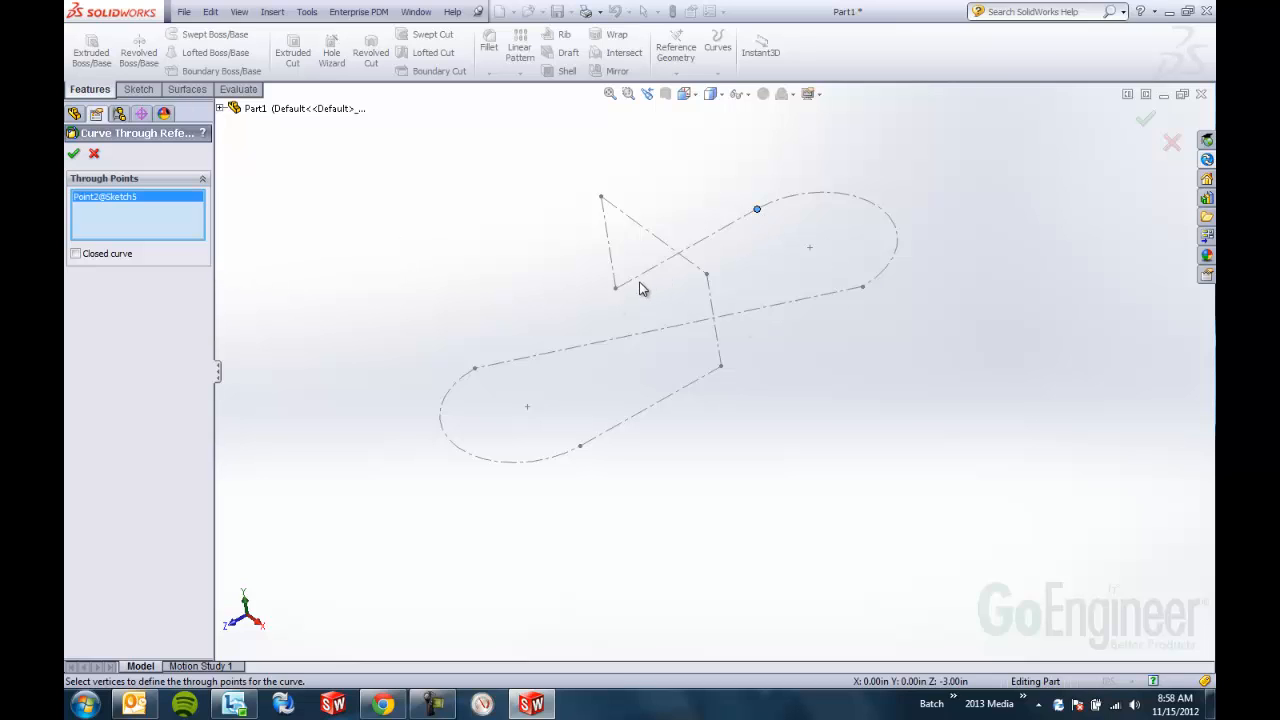
{"action": "left_click", "coordinate": [706, 273]}
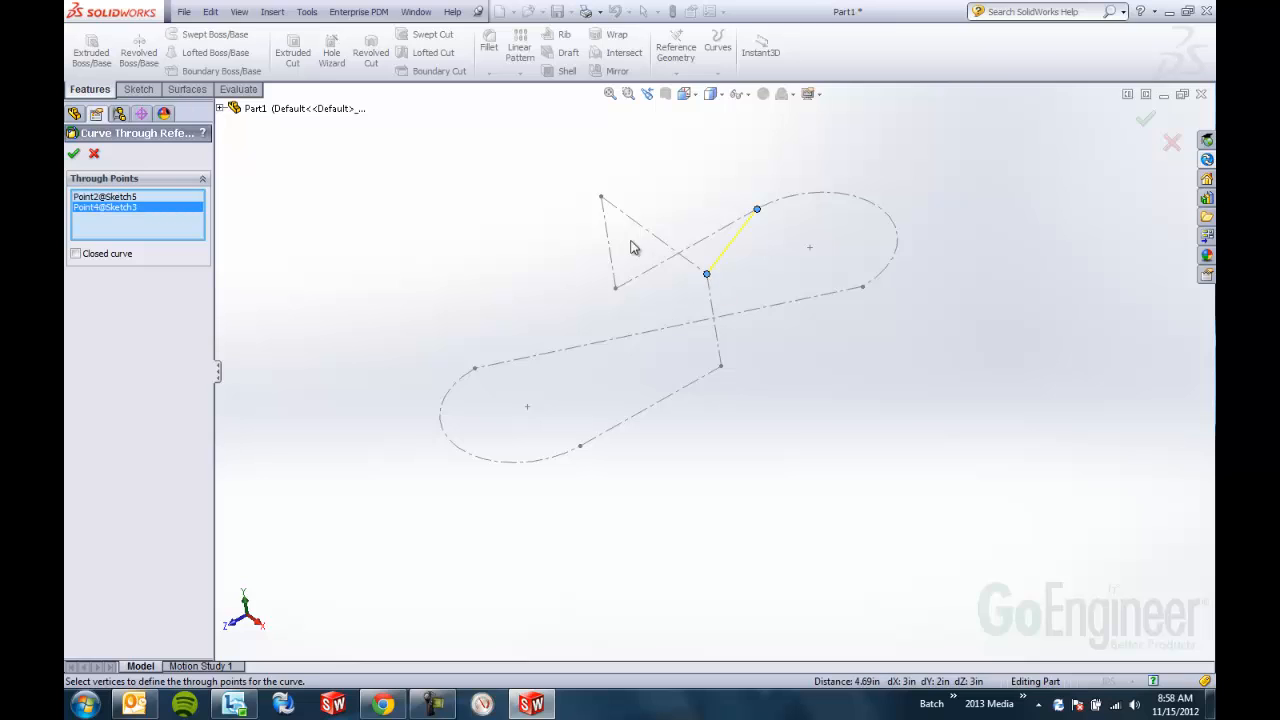
{"action": "left_click", "coordinate": [601, 197]}
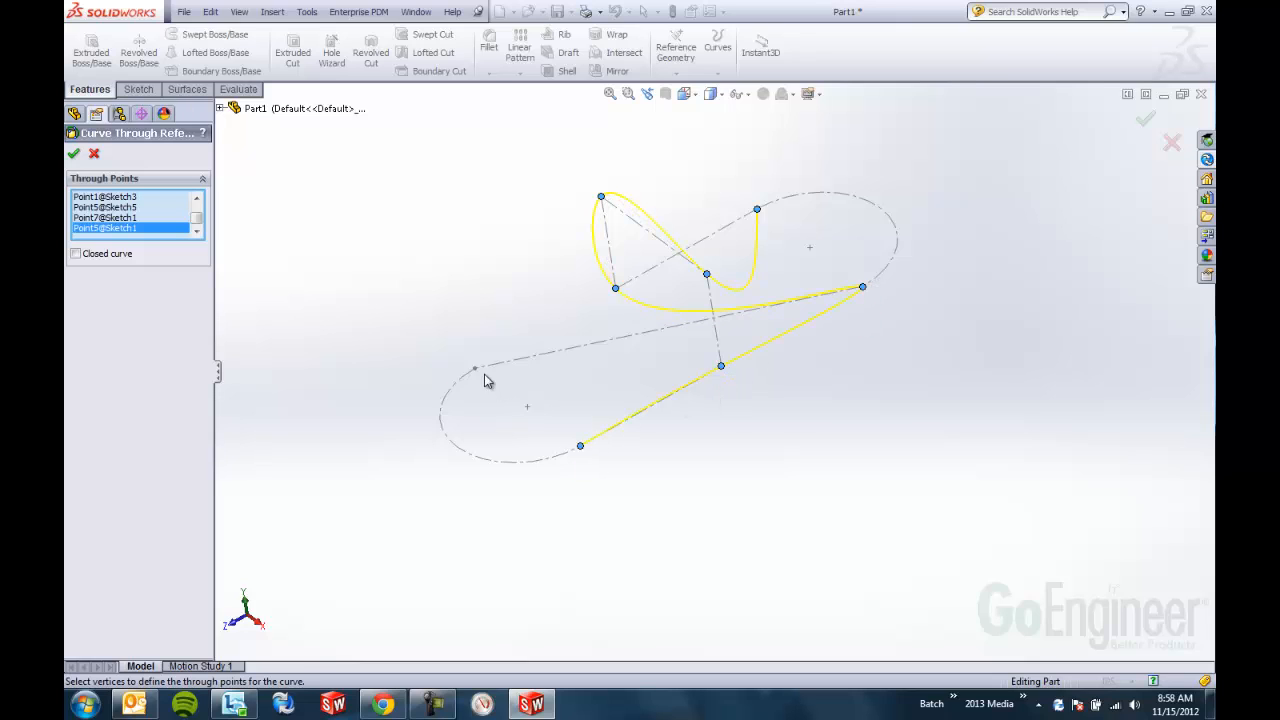
{"action": "left_click", "coordinate": [475, 368]}
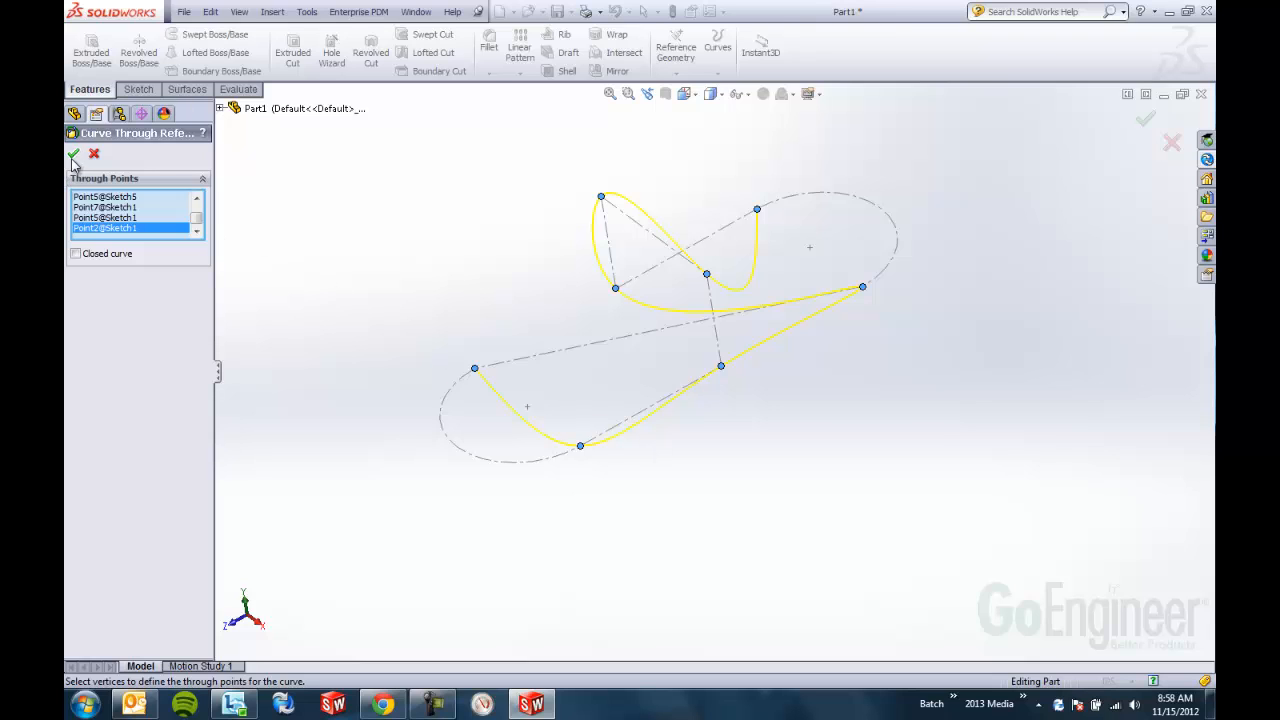
{"action": "left_click", "coordinate": [73, 154]}
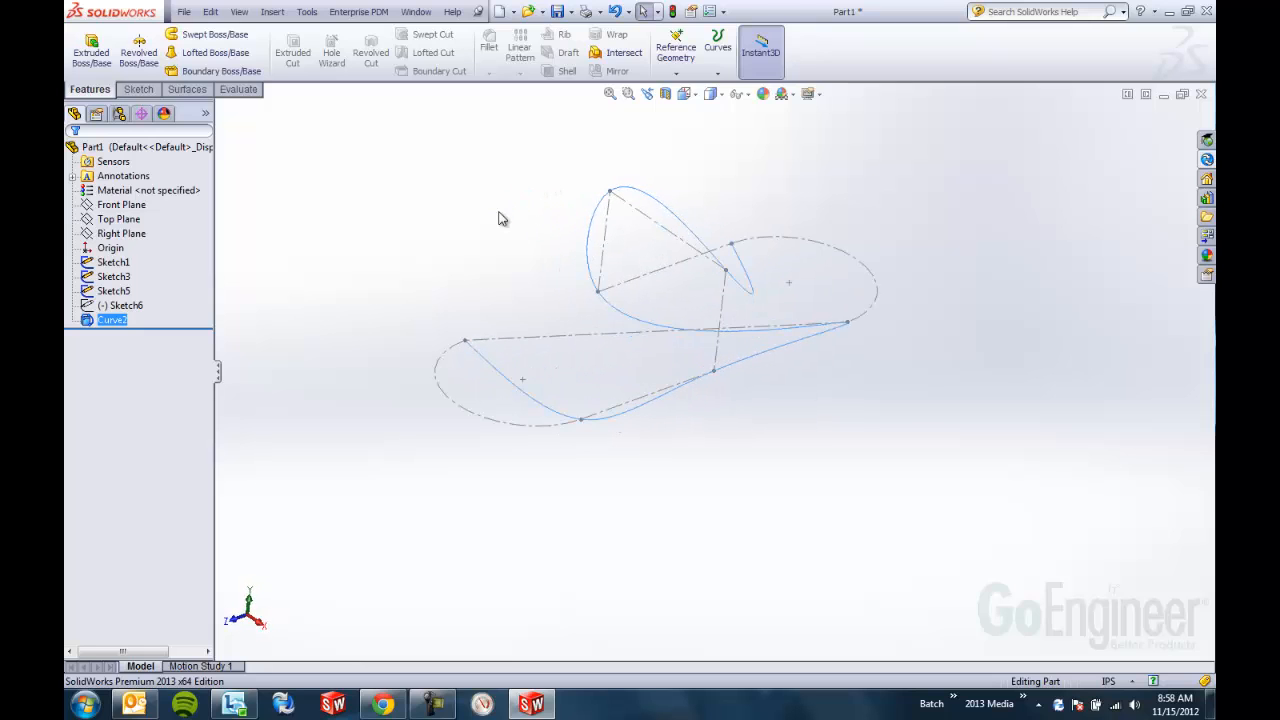
Create new part Part3 and start a Curve Through XYZ Points with an empty table
{"action": "left_click", "coordinate": [502, 11]}
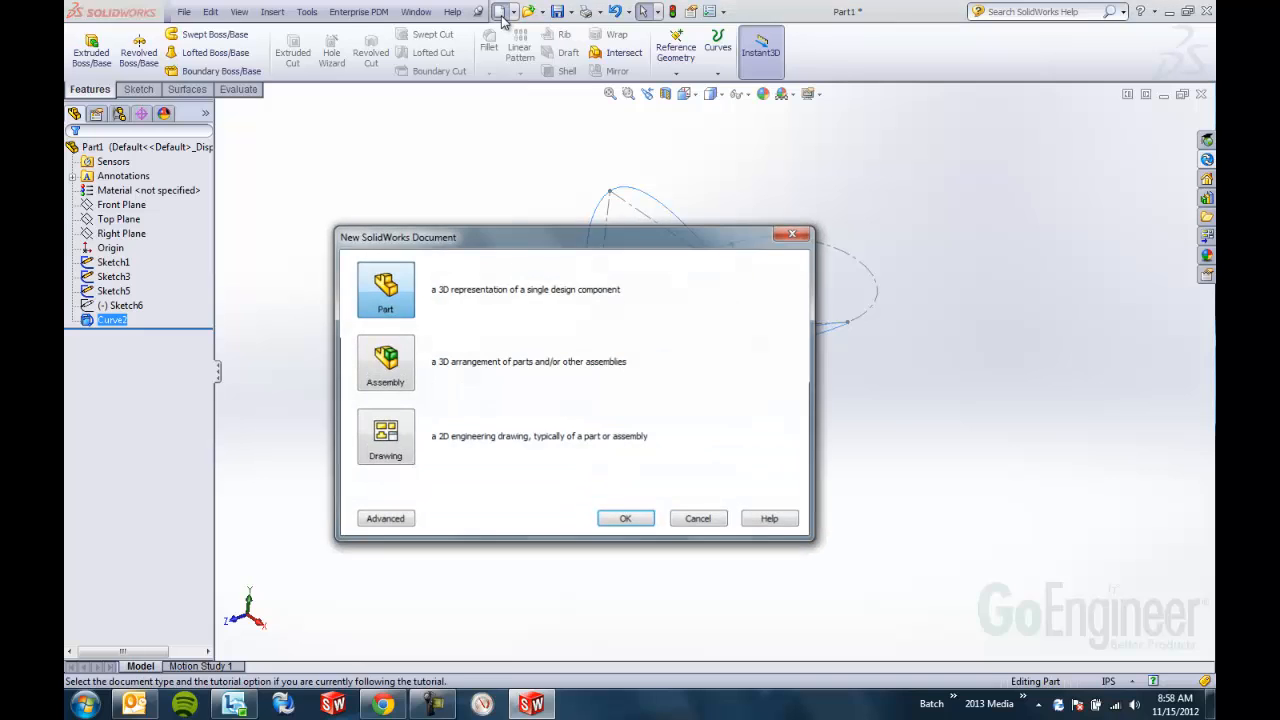
{"action": "left_click", "coordinate": [625, 518]}
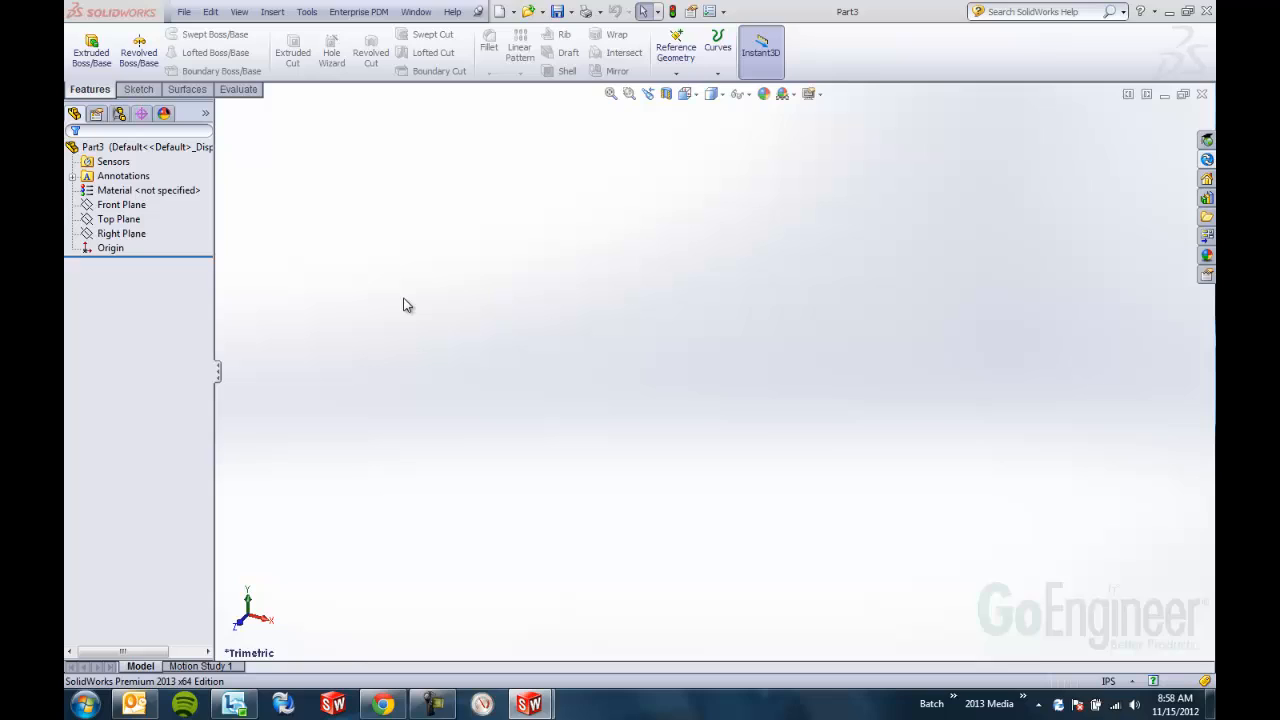
{"action": "mouse_move", "coordinate": [413, 340]}
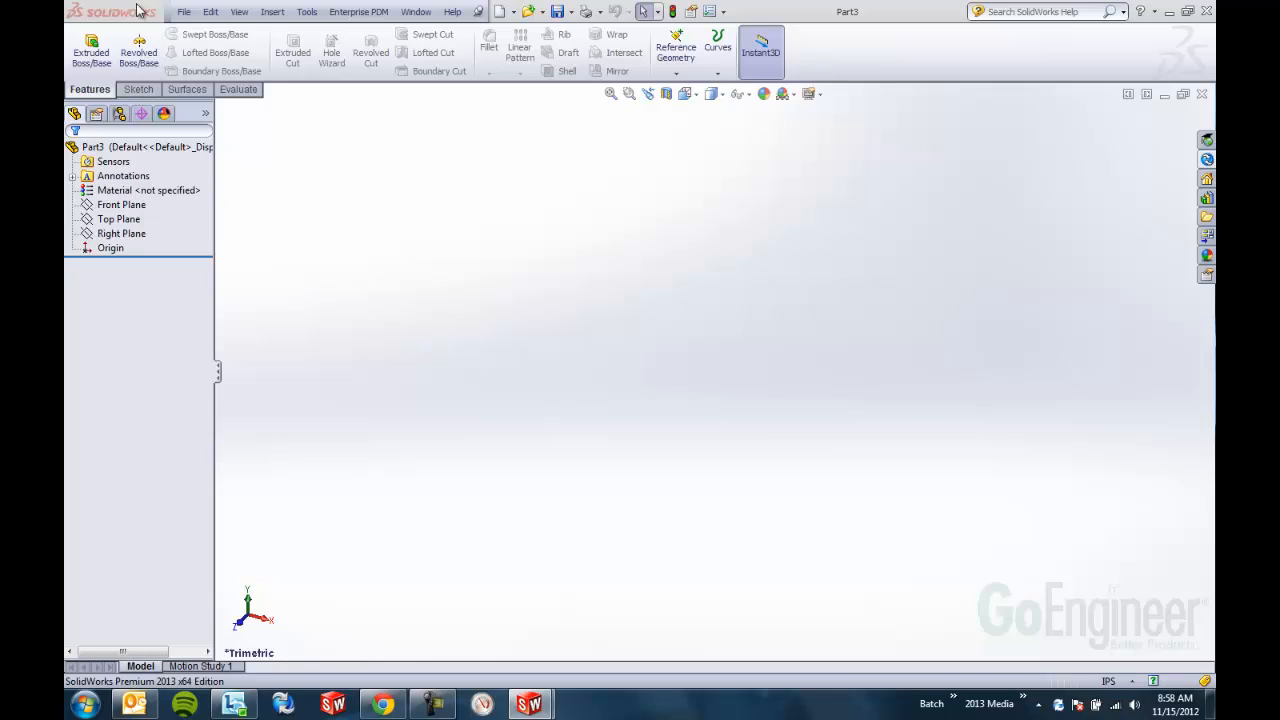
{"action": "left_click", "coordinate": [272, 11]}
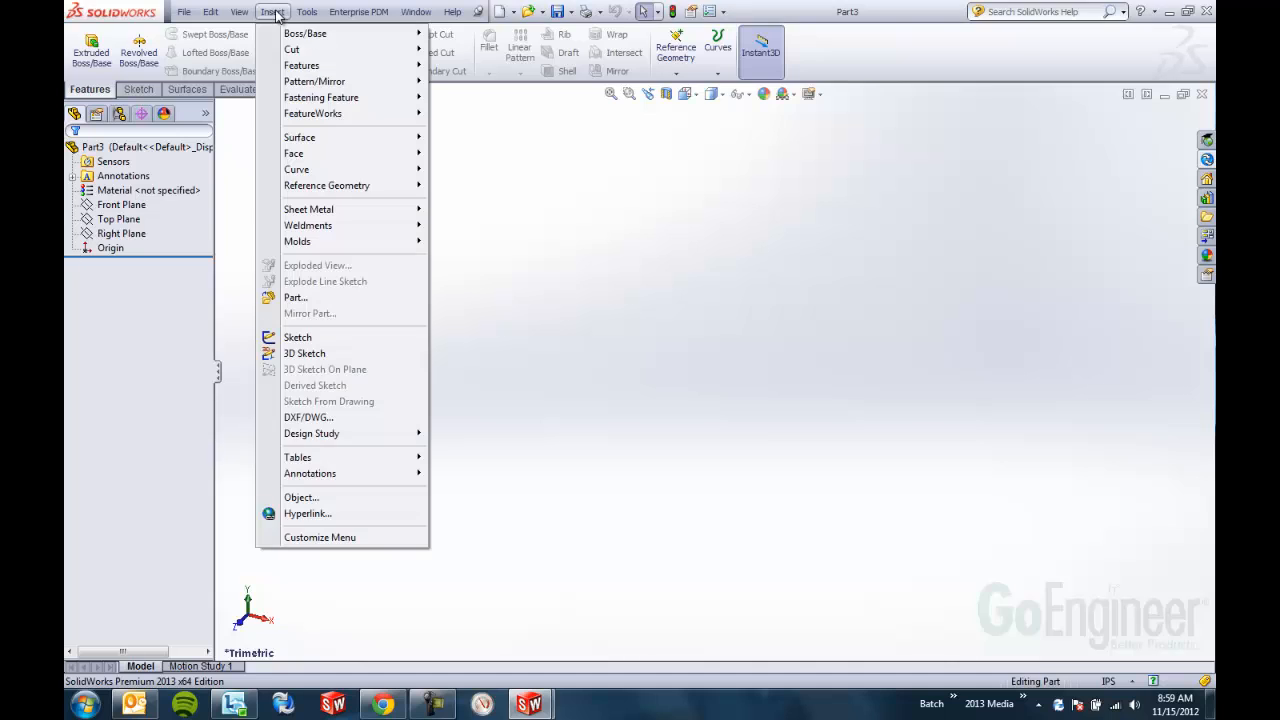
{"action": "mouse_move", "coordinate": [315, 169]}
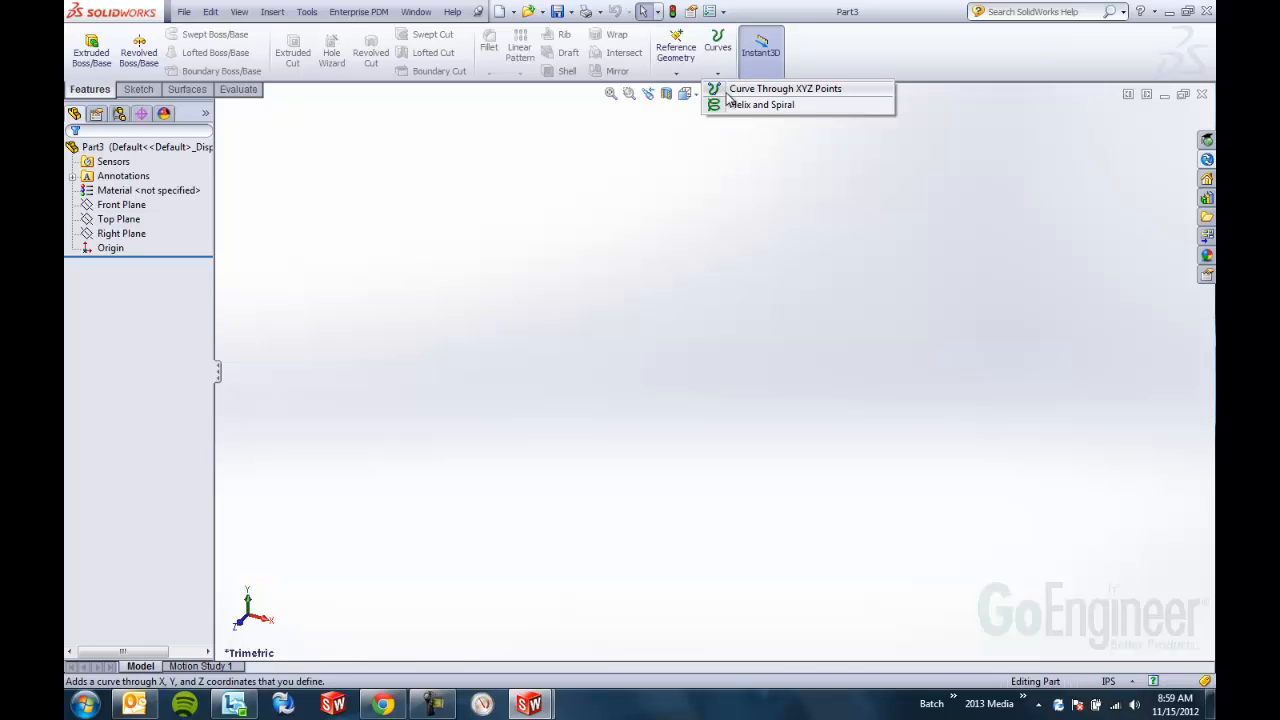
{"action": "left_click", "coordinate": [785, 89]}
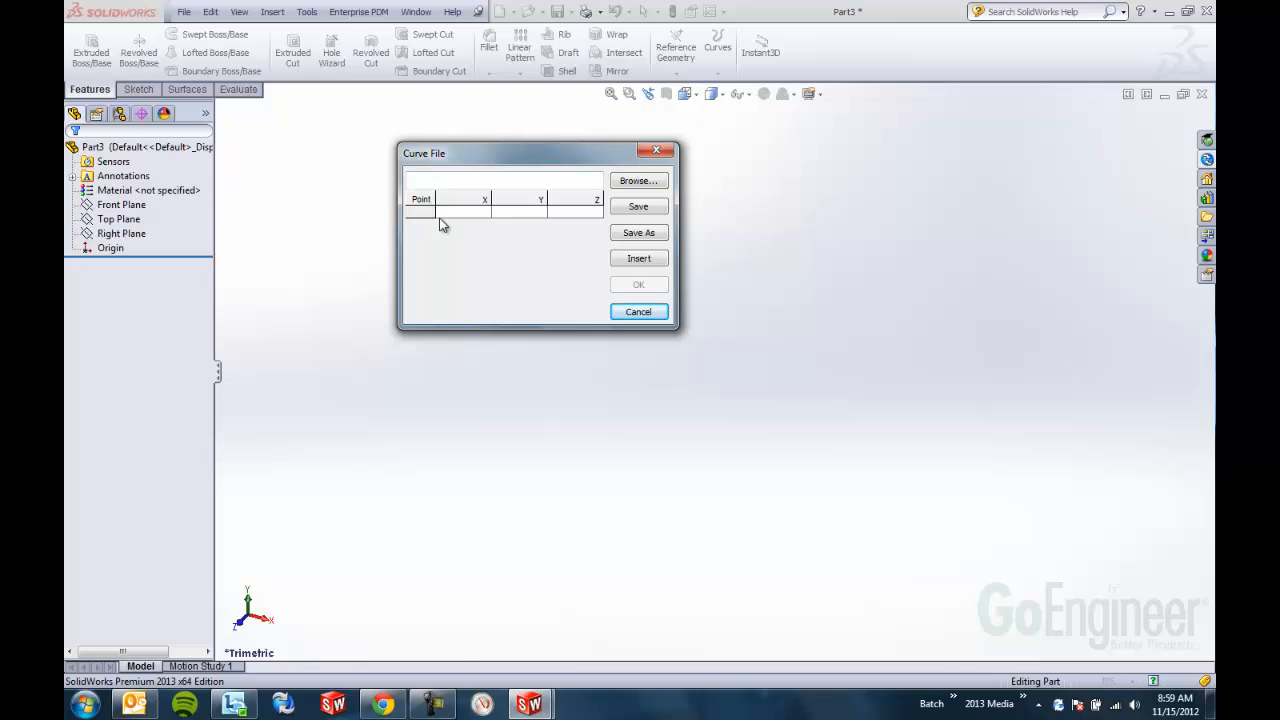
Enter three XYZ points, insert an extra row after row 2, then cancel the curve
{"action": "left_click", "coordinate": [460, 211]}
{"action": "type", "text": "3"}
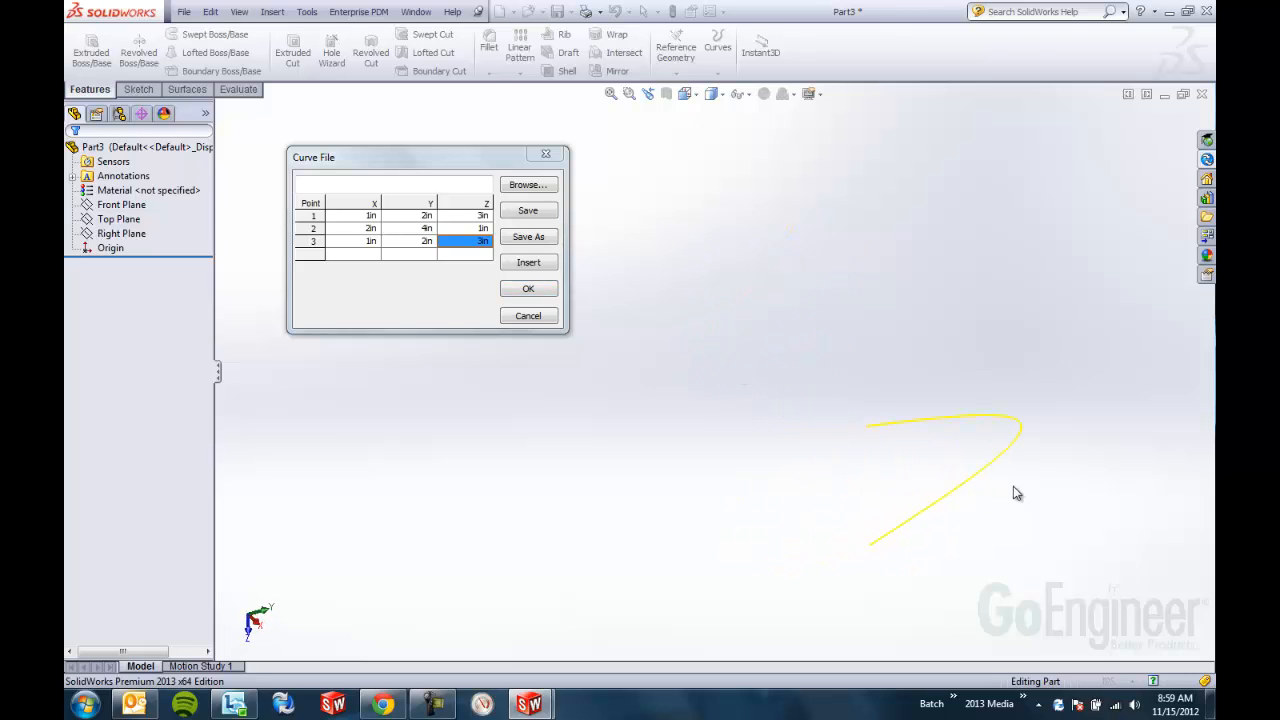
{"action": "mouse_move", "coordinate": [1010, 485]}
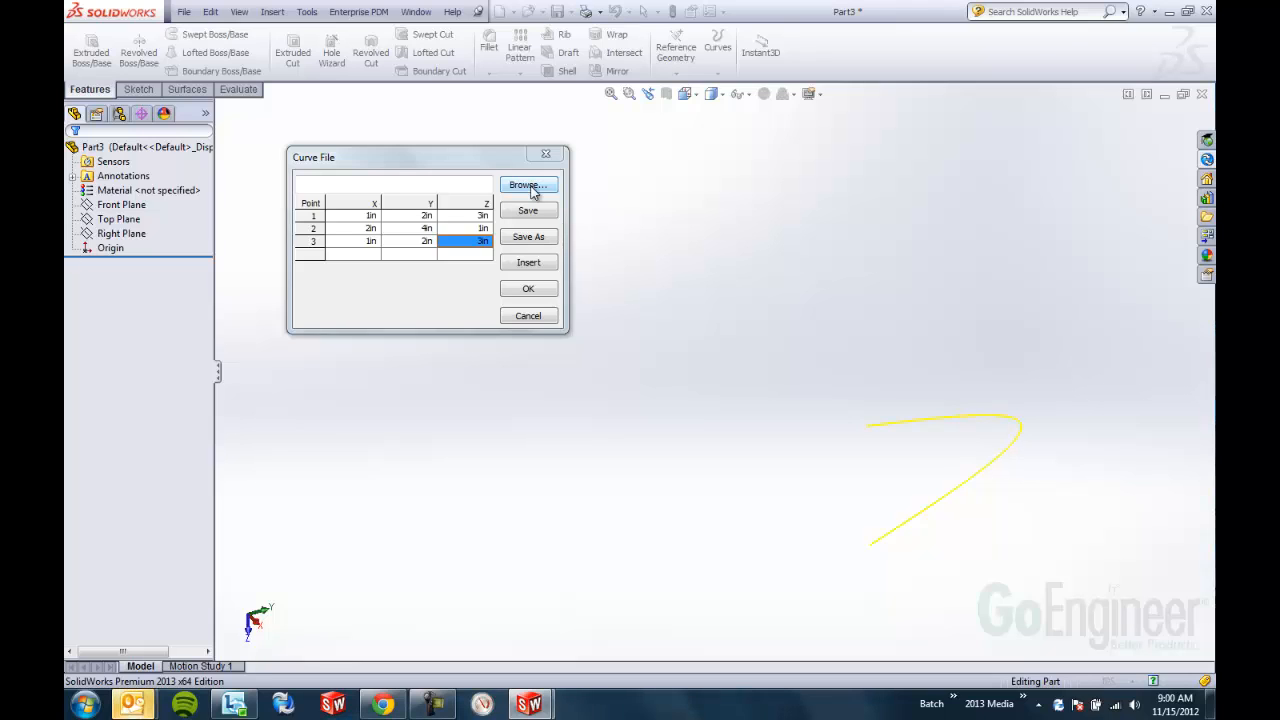
{"action": "mouse_move", "coordinate": [520, 368]}
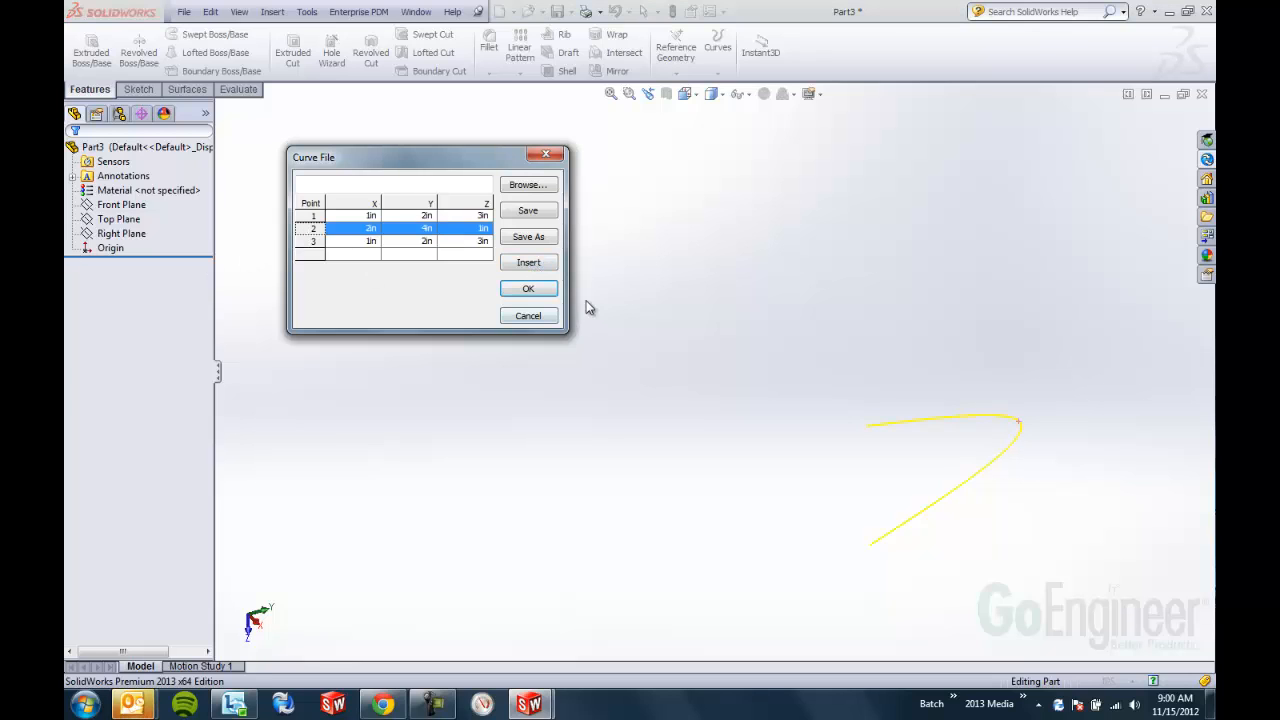
{"action": "left_click", "coordinate": [528, 262]}
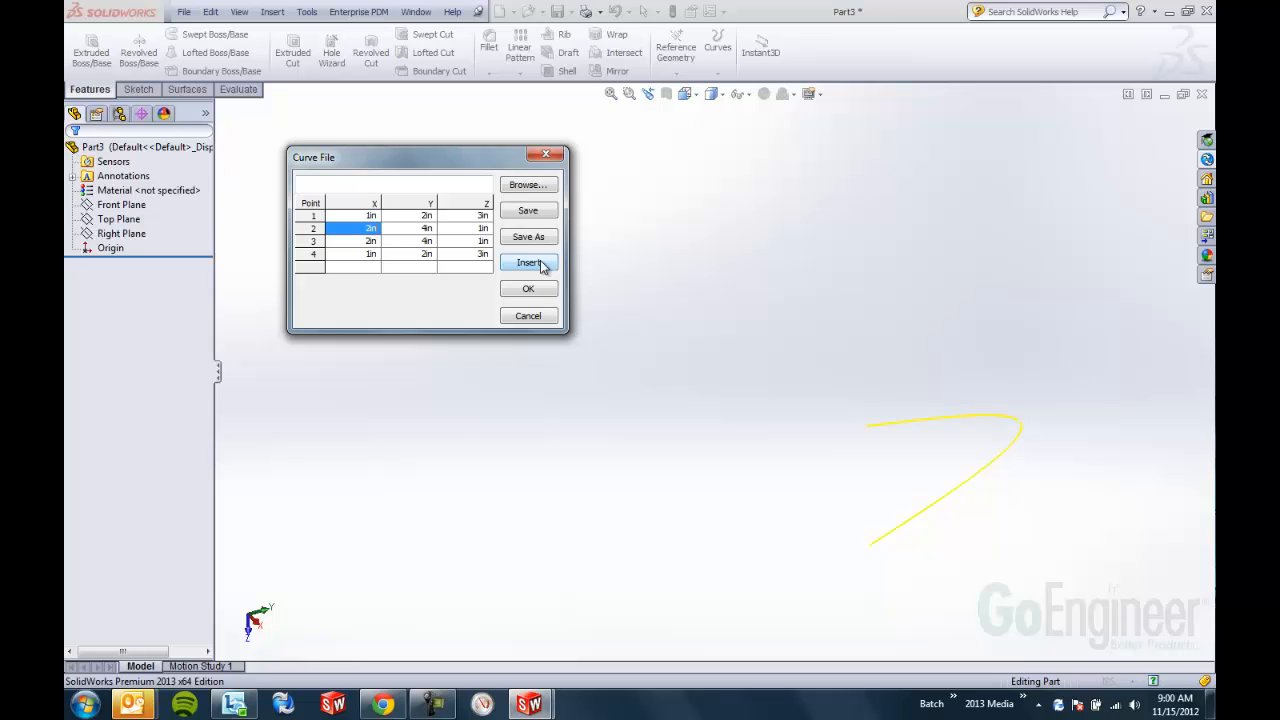
{"action": "left_click", "coordinate": [528, 289]}
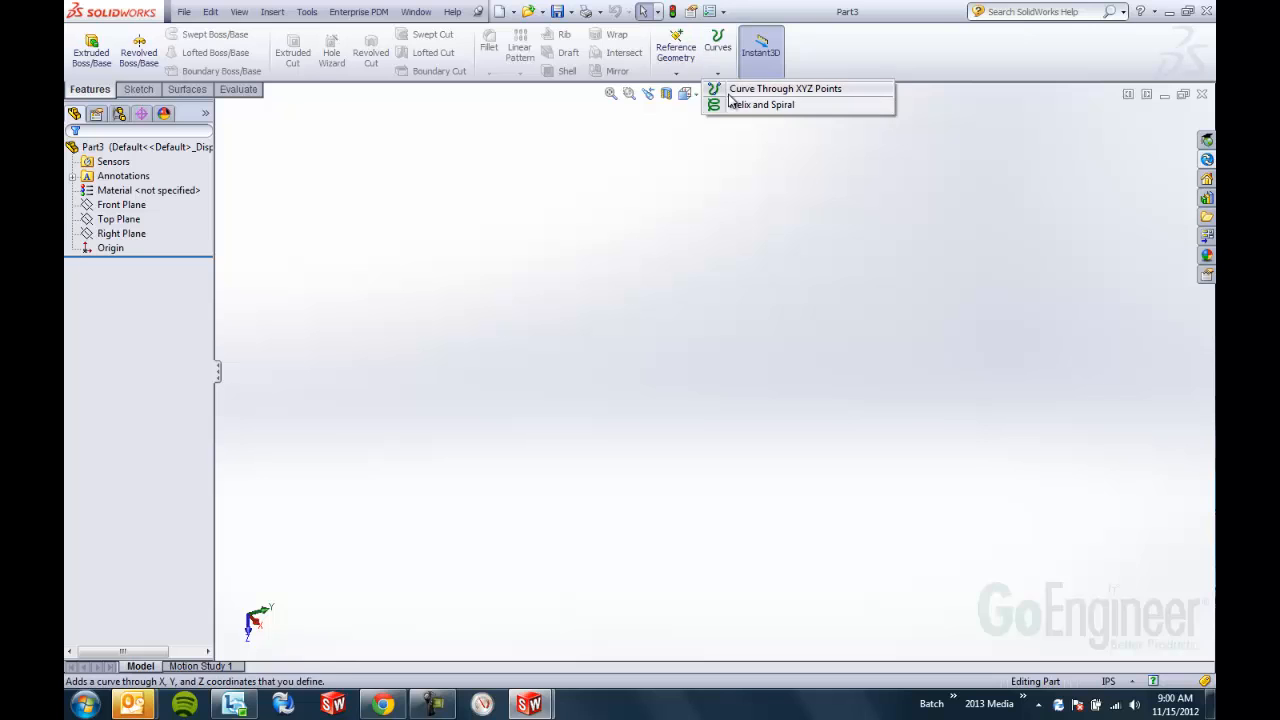
Browse for a points file, switching the filter to Text Files (*.txt) to load Book1.txt
{"action": "left_click", "coordinate": [786, 88]}
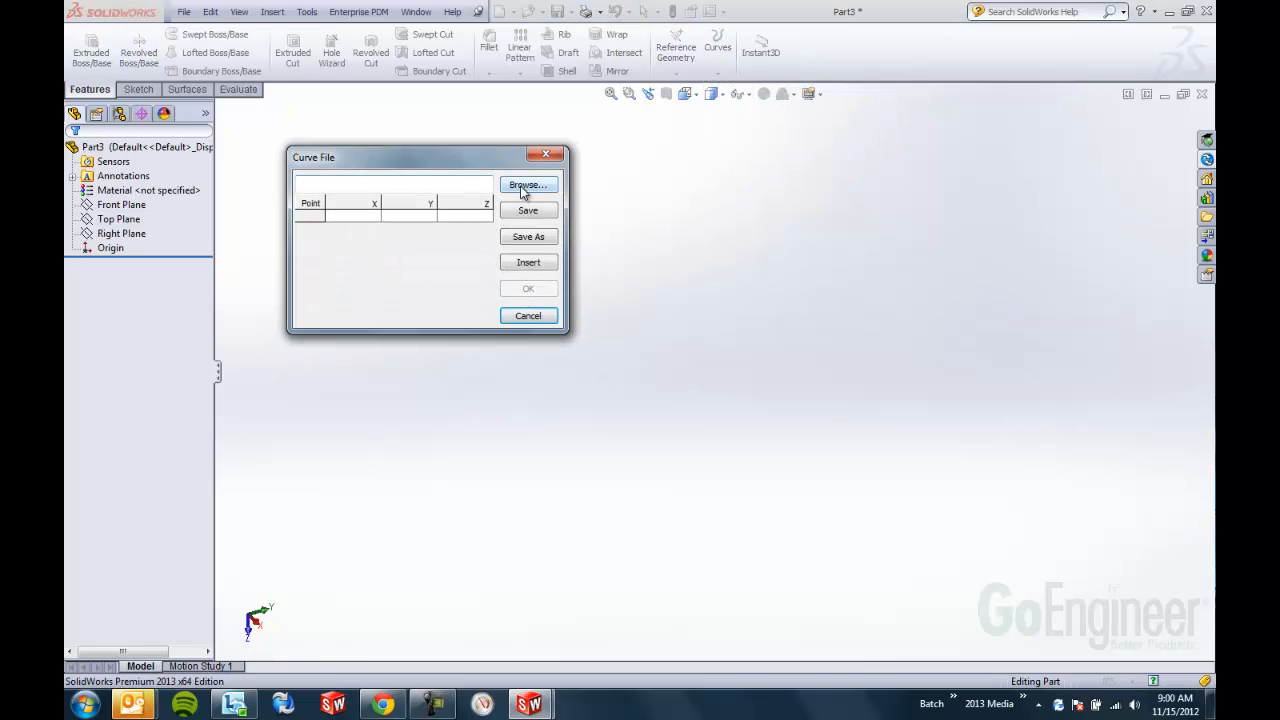
{"action": "left_click", "coordinate": [527, 185]}
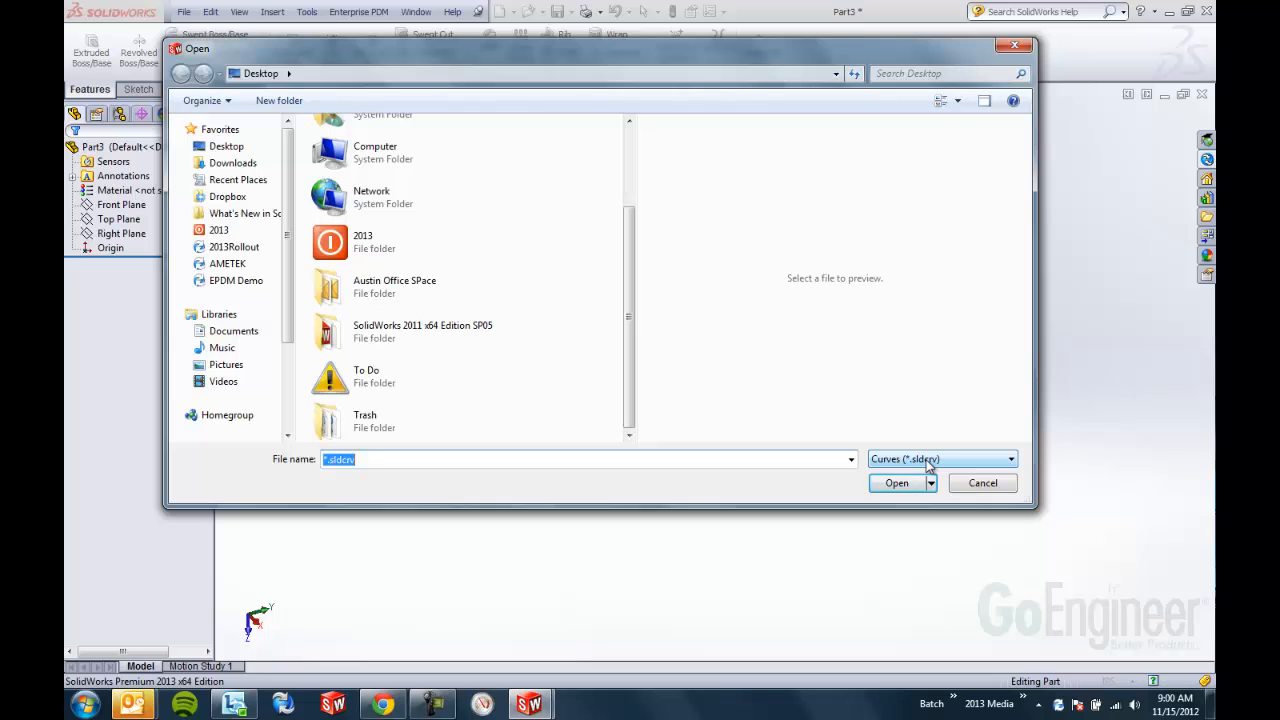
{"action": "left_click", "coordinate": [1010, 459]}
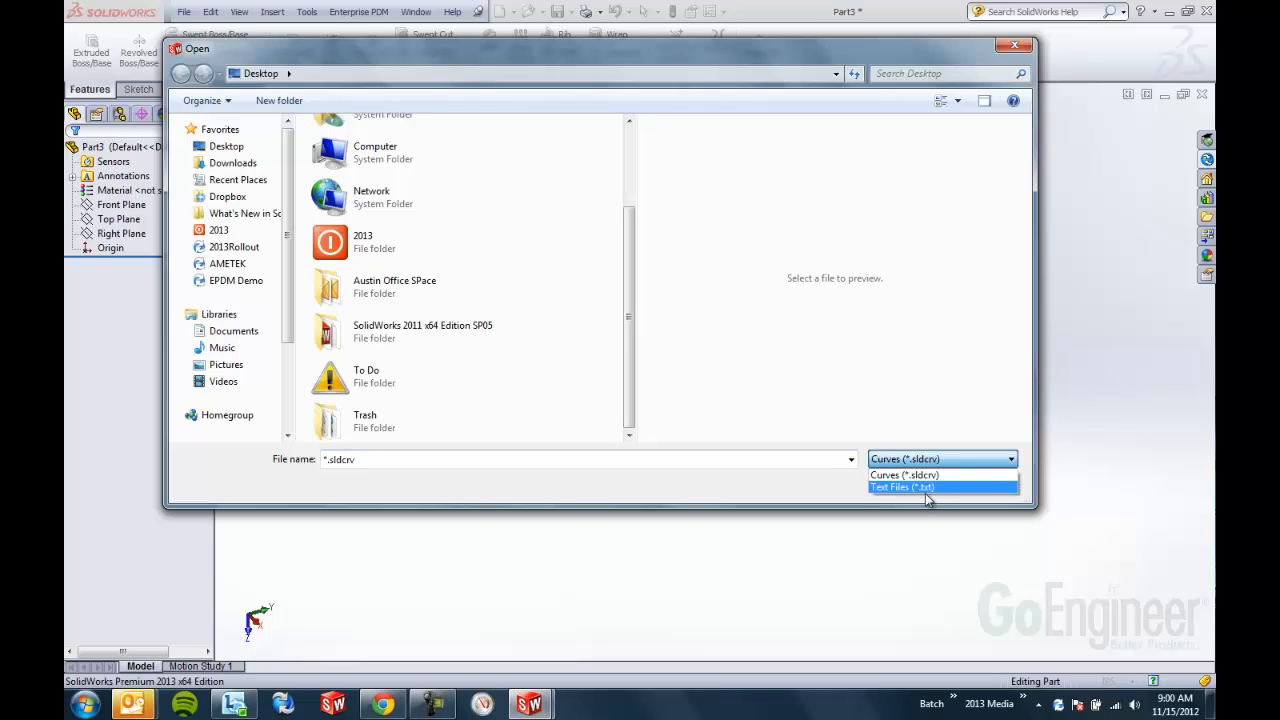
{"action": "left_click", "coordinate": [902, 487]}
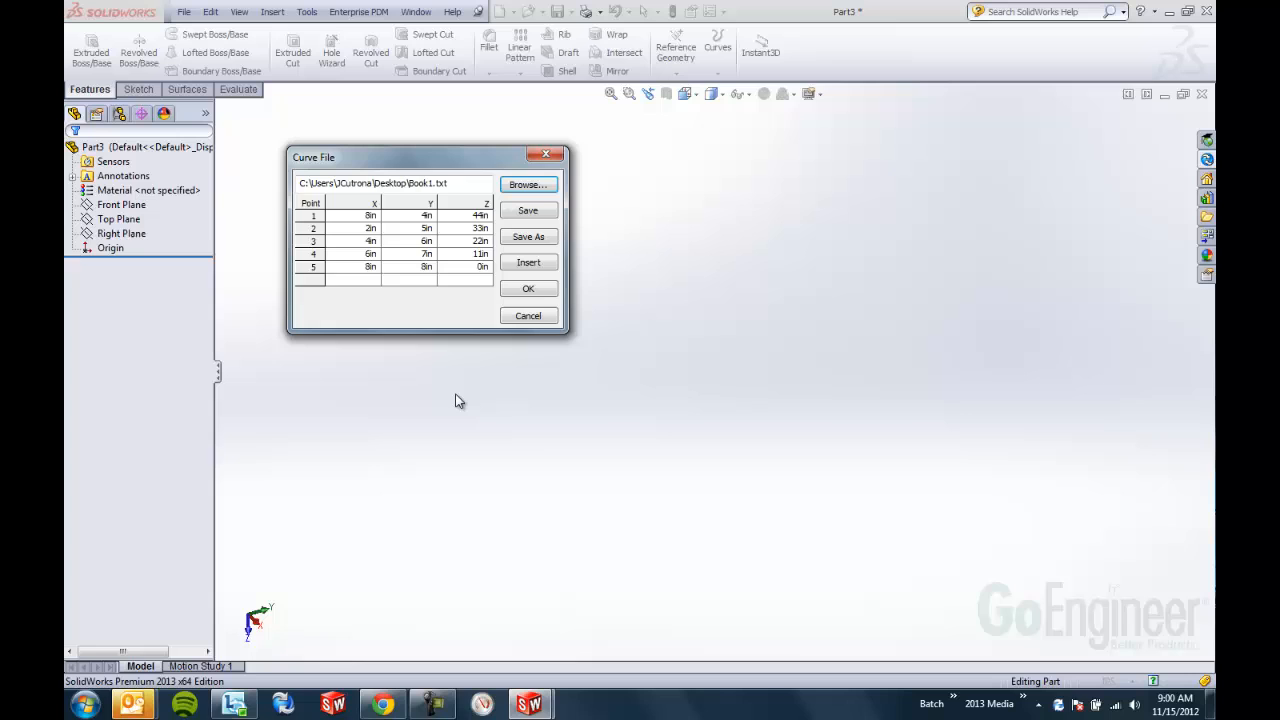
Create Curve1 from the five imported points and orbit to inspect it
{"action": "left_click", "coordinate": [528, 288]}
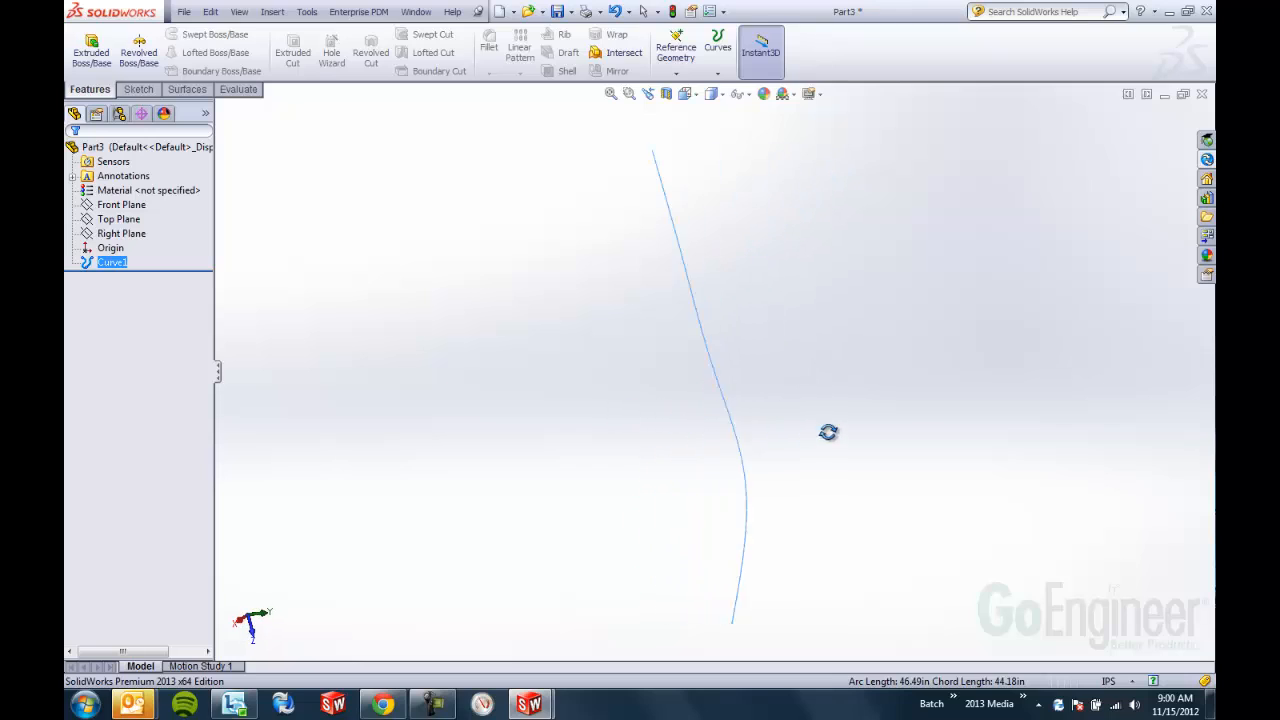
{"action": "left_click_drag", "start_coordinate": [828, 431], "coordinate": [897, 425]}
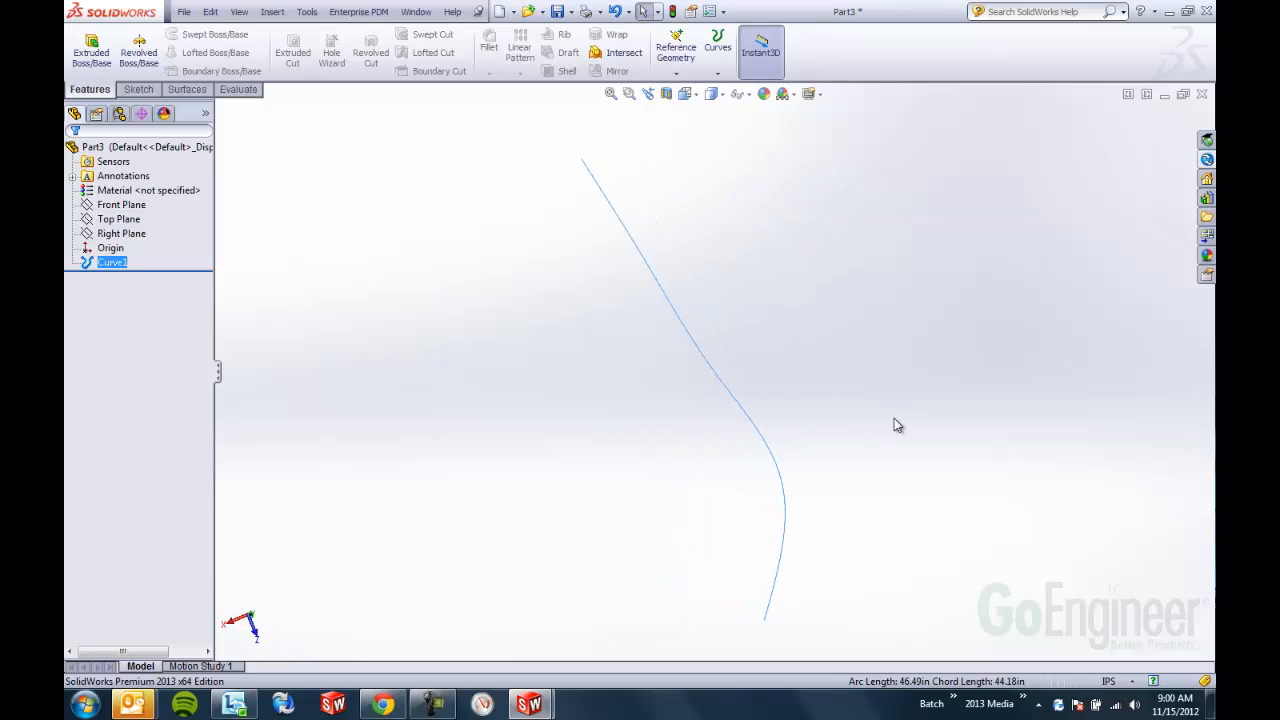
{"action": "mouse_move", "coordinate": [854, 323]}
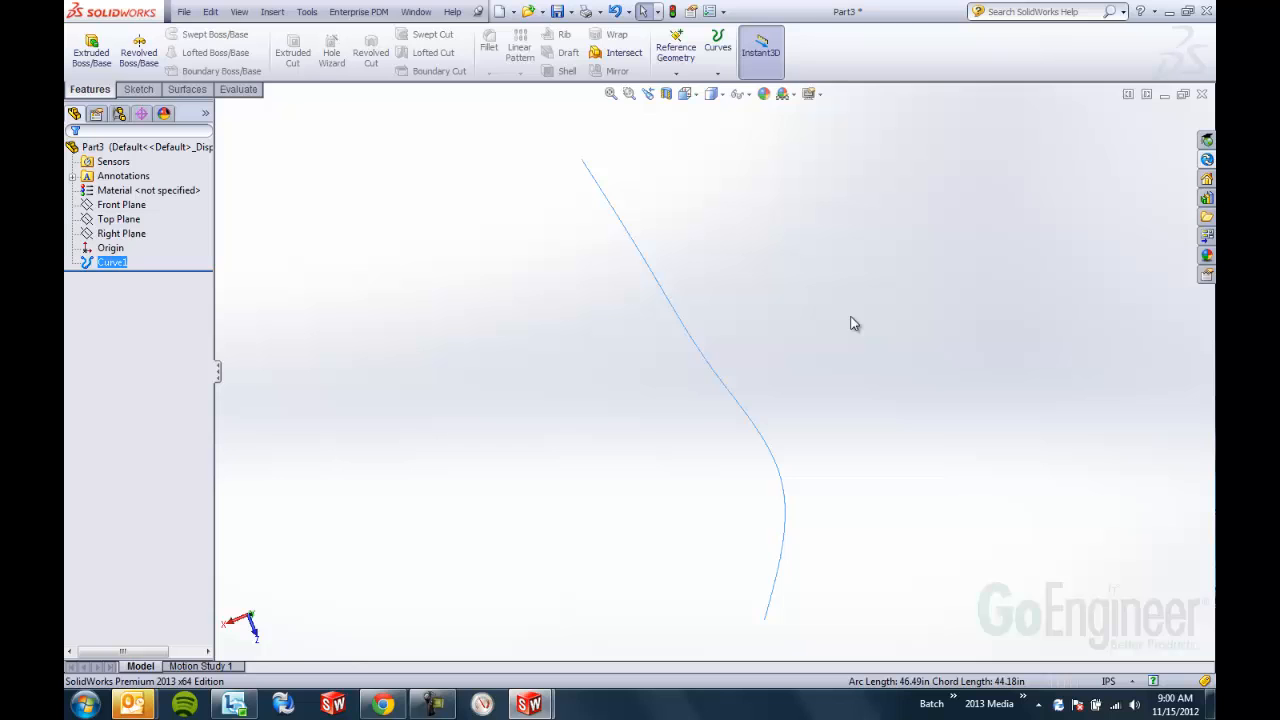
Create a new blank part document, Part4
{"action": "left_click", "coordinate": [505, 11]}
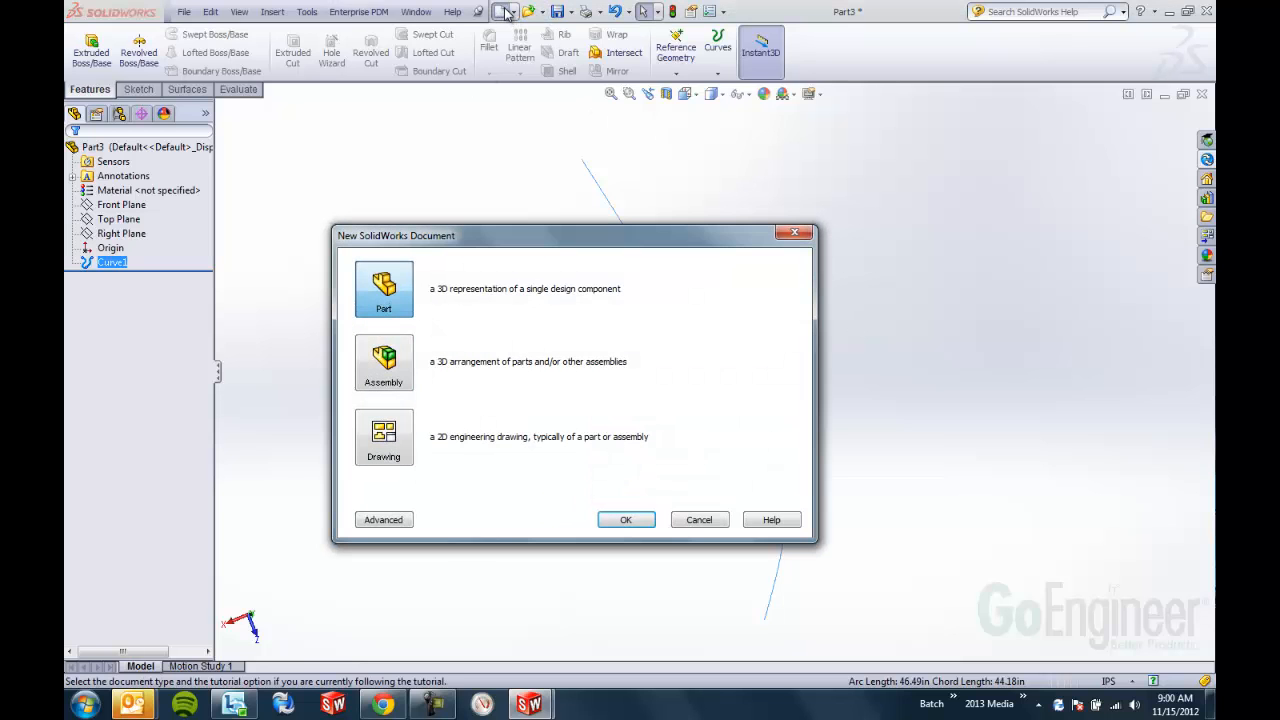
{"action": "left_click", "coordinate": [625, 519]}
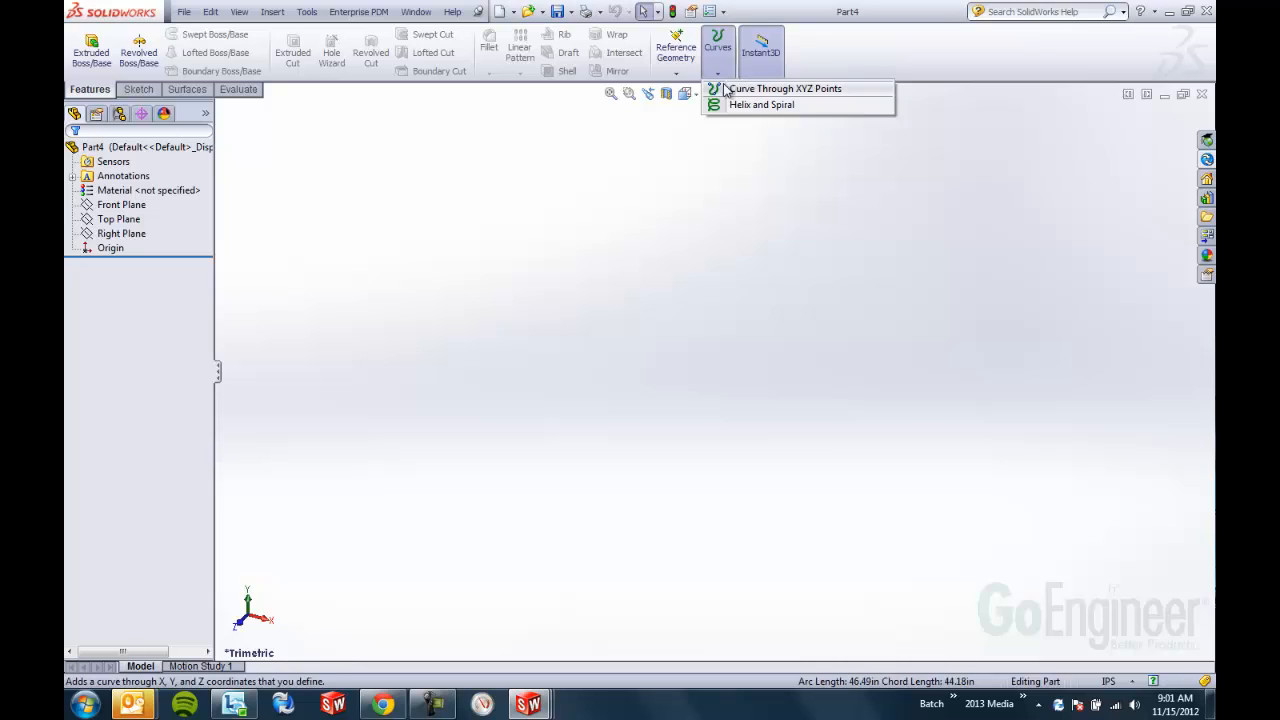
{"action": "mouse_move", "coordinate": [762, 105]}
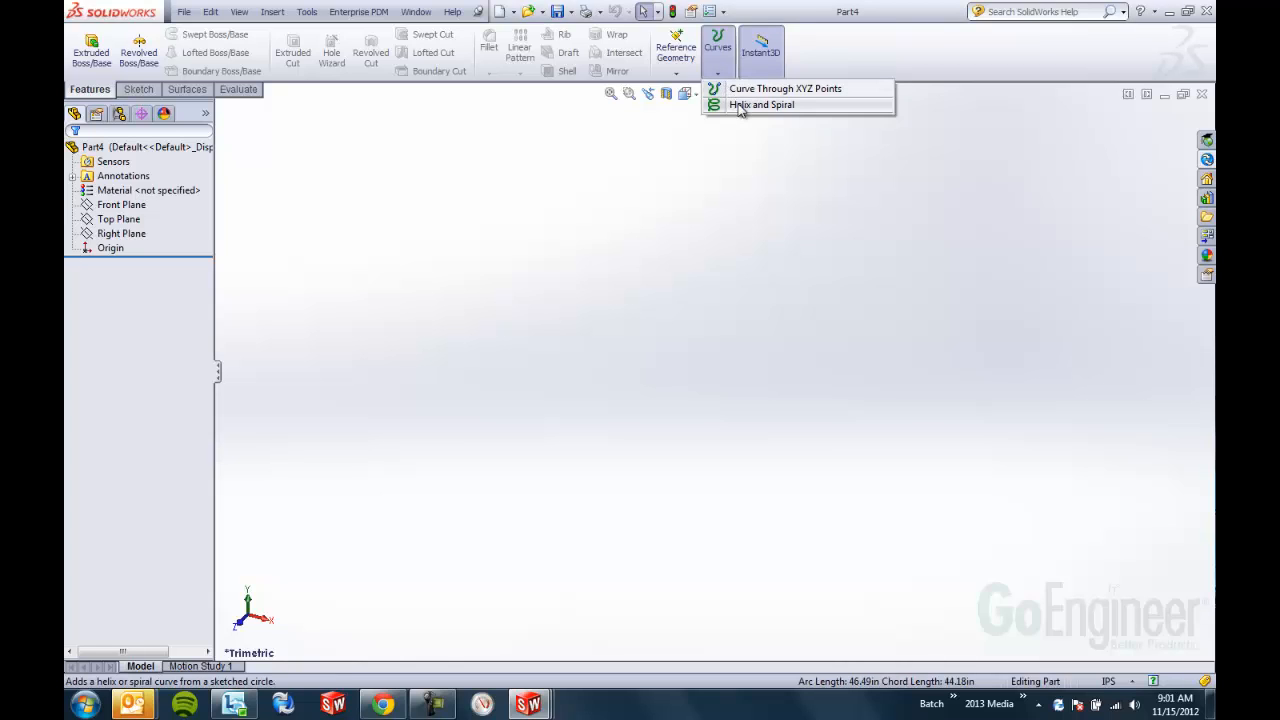
{"action": "mouse_move", "coordinate": [698, 177]}
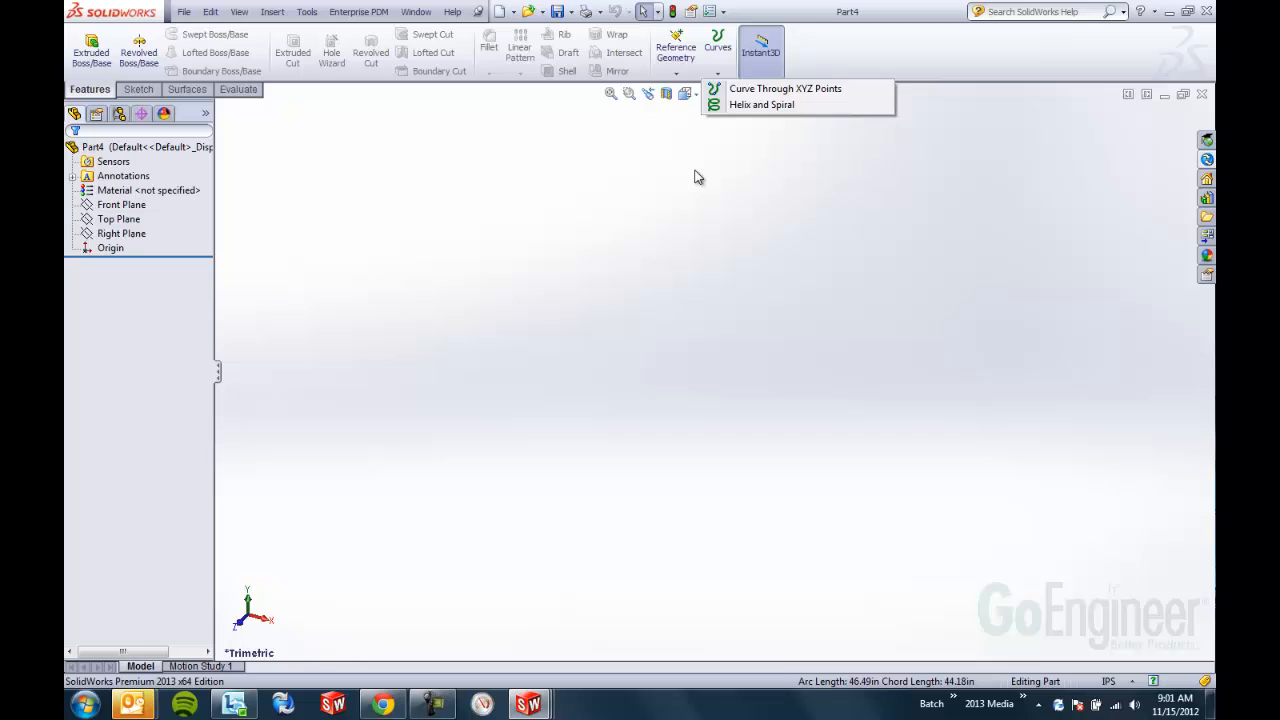
Draw a single circle centred on the origin in Sketch1 on the Top Plane and exit
{"action": "right_click", "coordinate": [118, 218]}
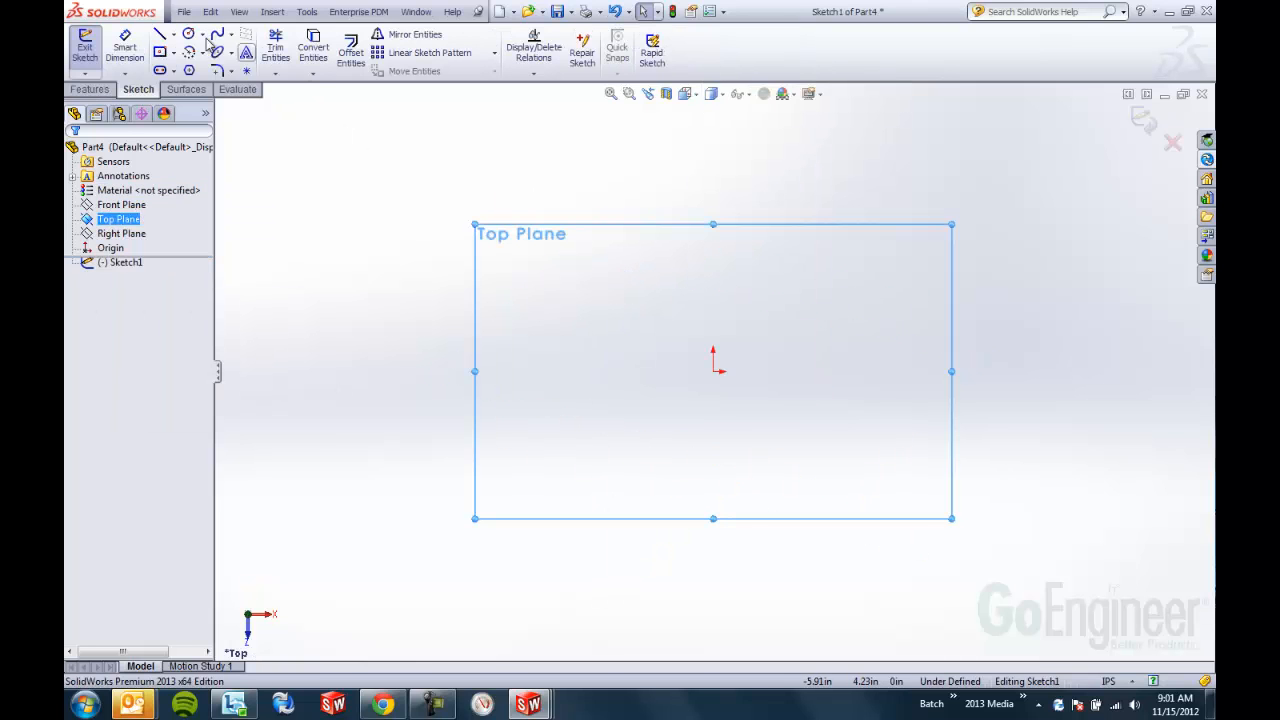
{"action": "left_click", "coordinate": [188, 34]}
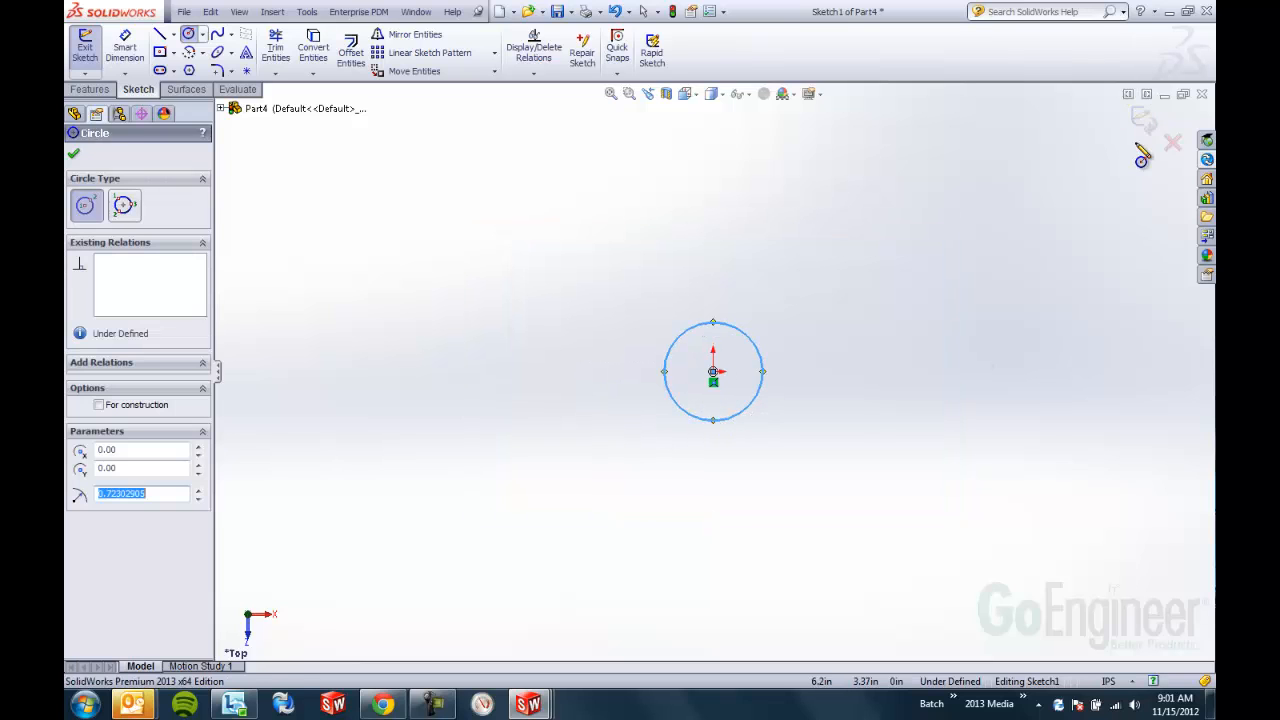
{"action": "left_click", "coordinate": [74, 153]}
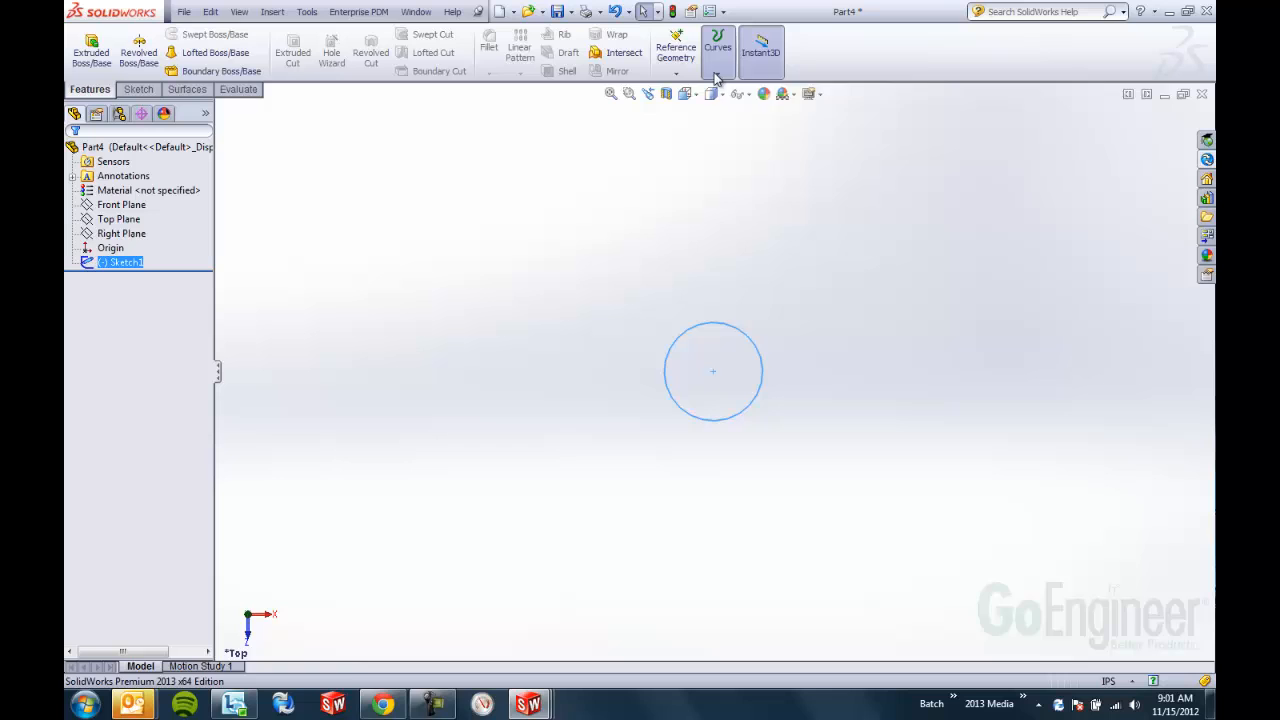
Start Helix and Spiral from the circle, reviewing Defined By and keeping Pitch and Revolution
{"action": "left_click", "coordinate": [718, 50]}
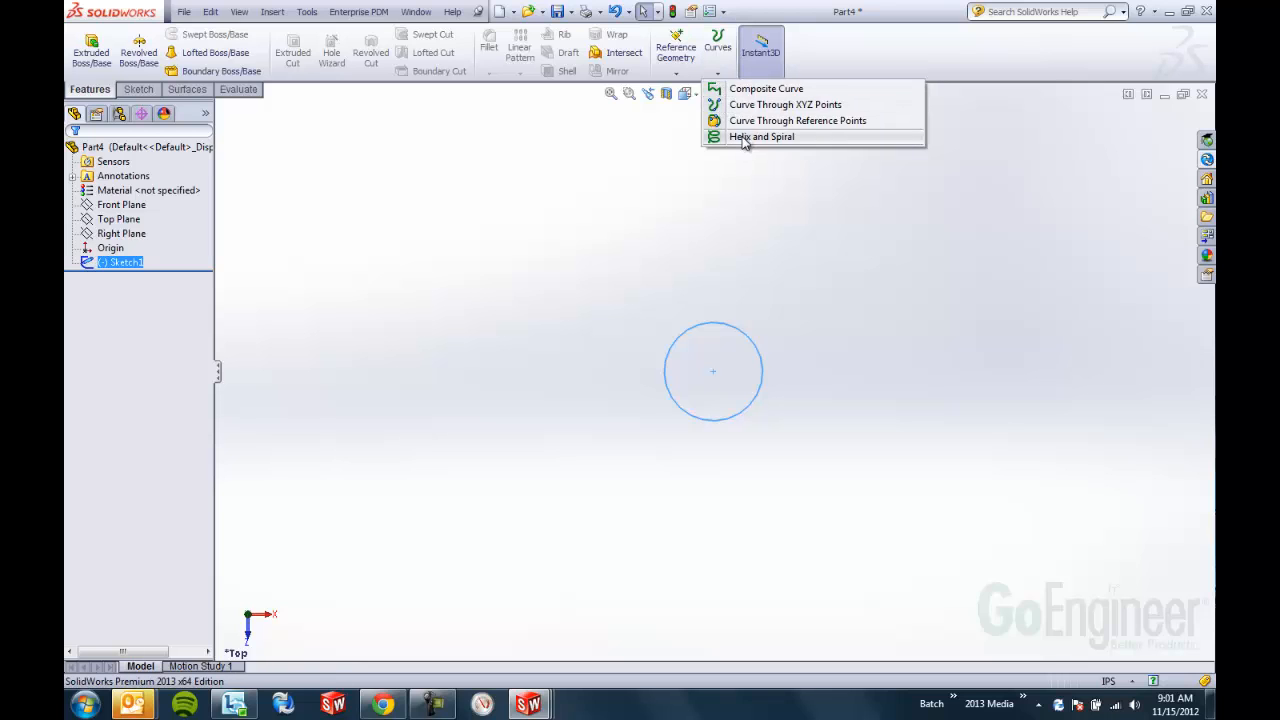
{"action": "left_click", "coordinate": [761, 136]}
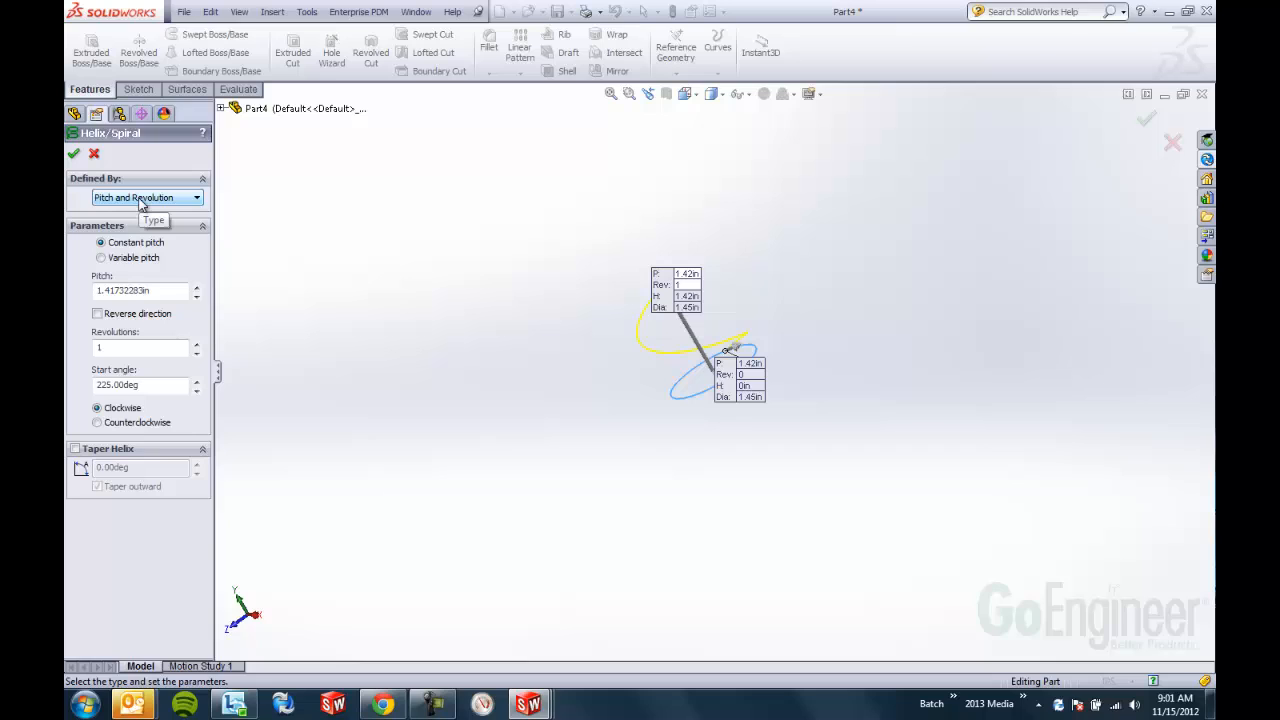
{"action": "left_click", "coordinate": [196, 197]}
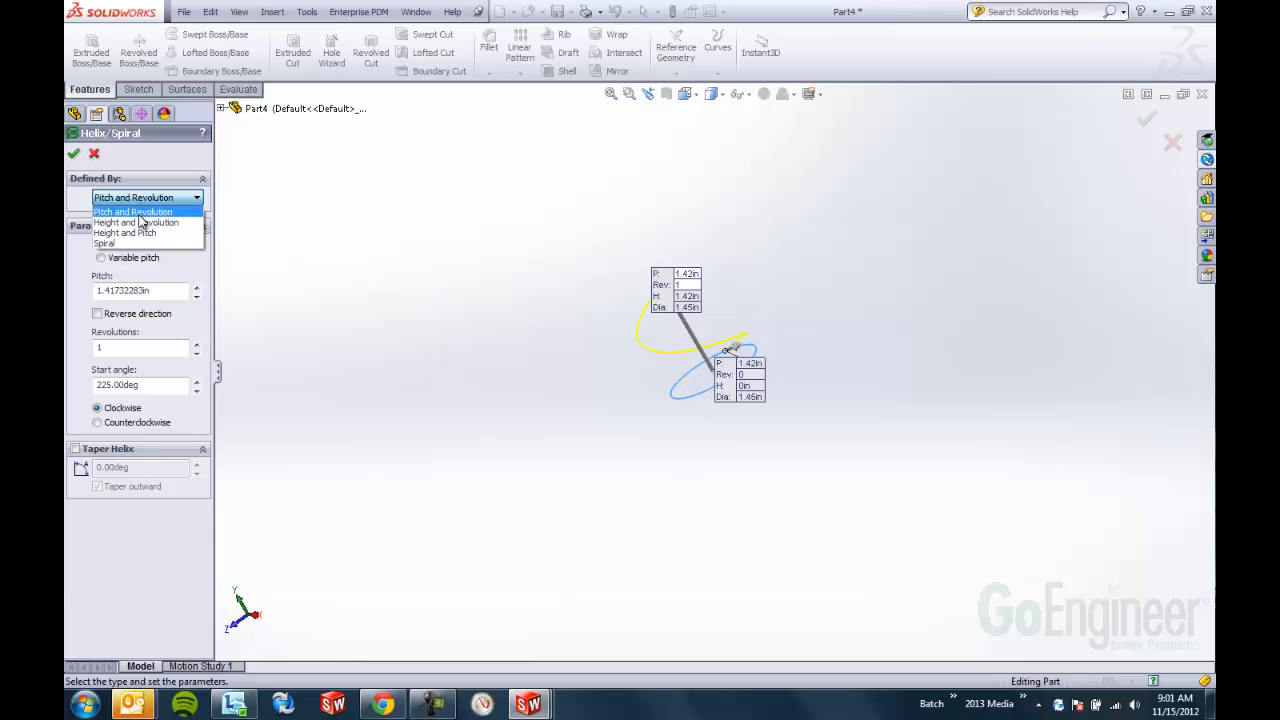
{"action": "mouse_move", "coordinate": [125, 233]}
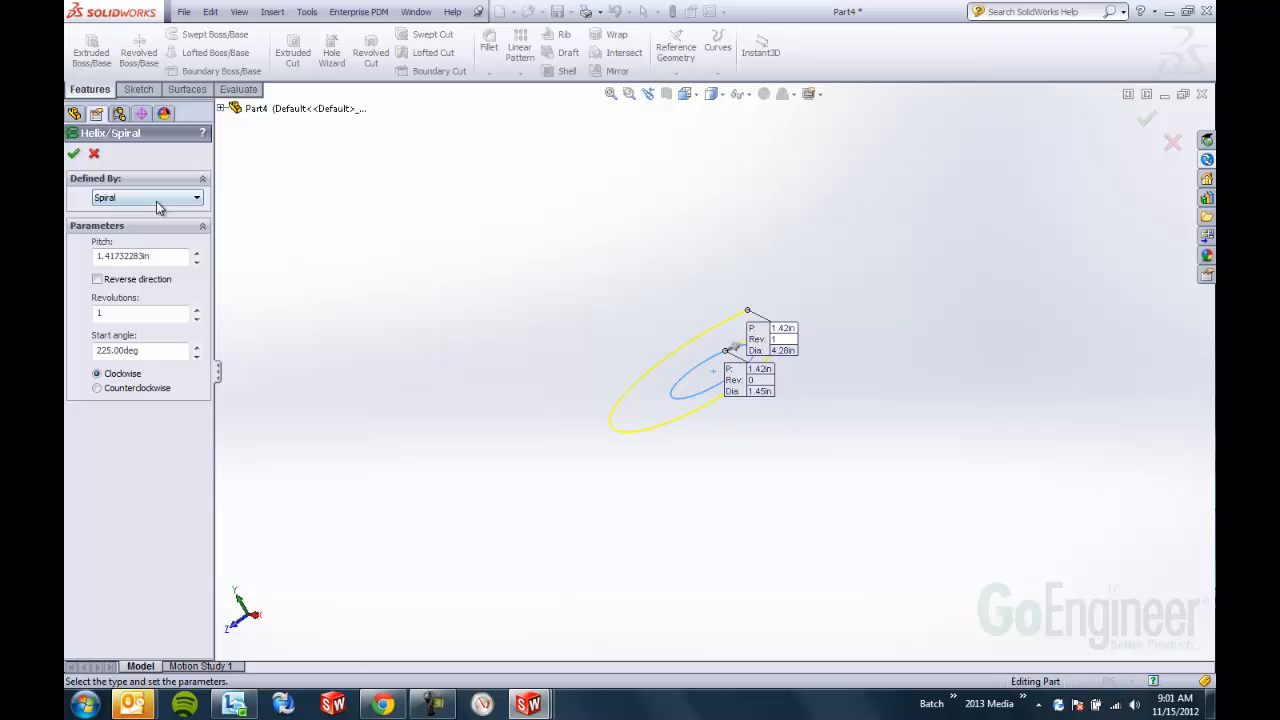
{"action": "left_click", "coordinate": [147, 197]}
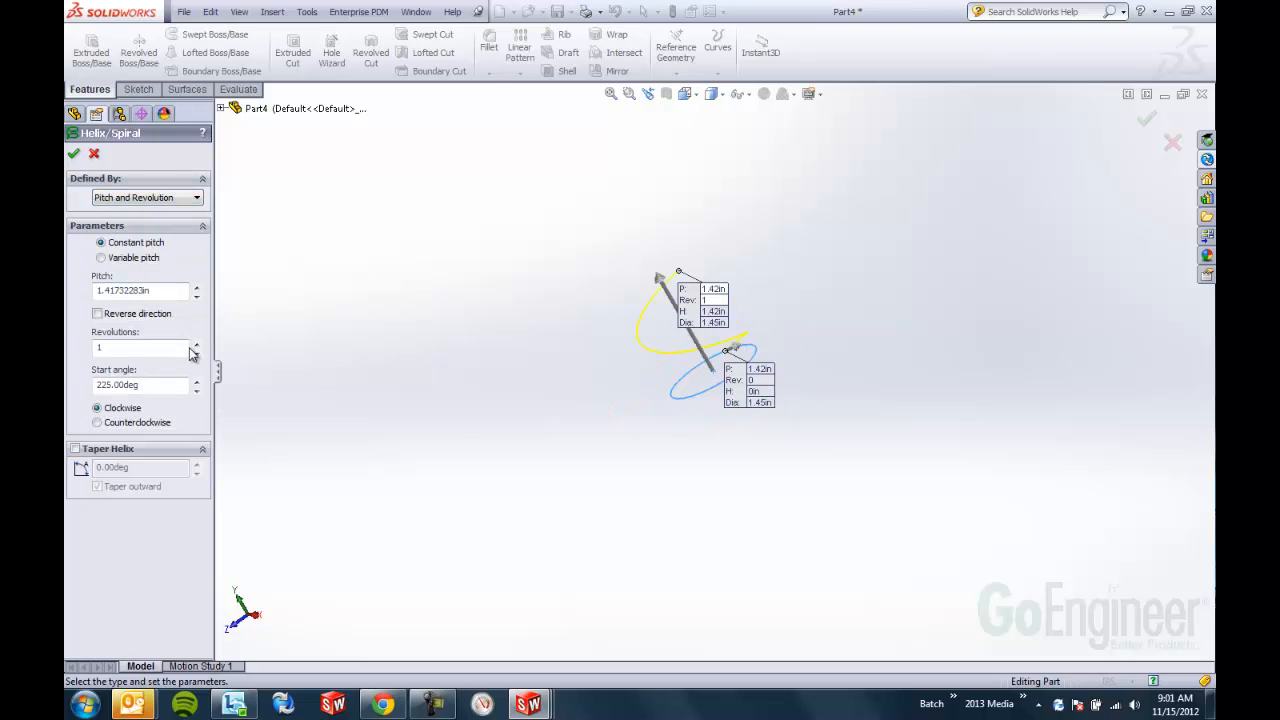
Set Revolutions to 1.5 and create Helix/Spiral1
{"action": "left_click", "coordinate": [197, 343]}
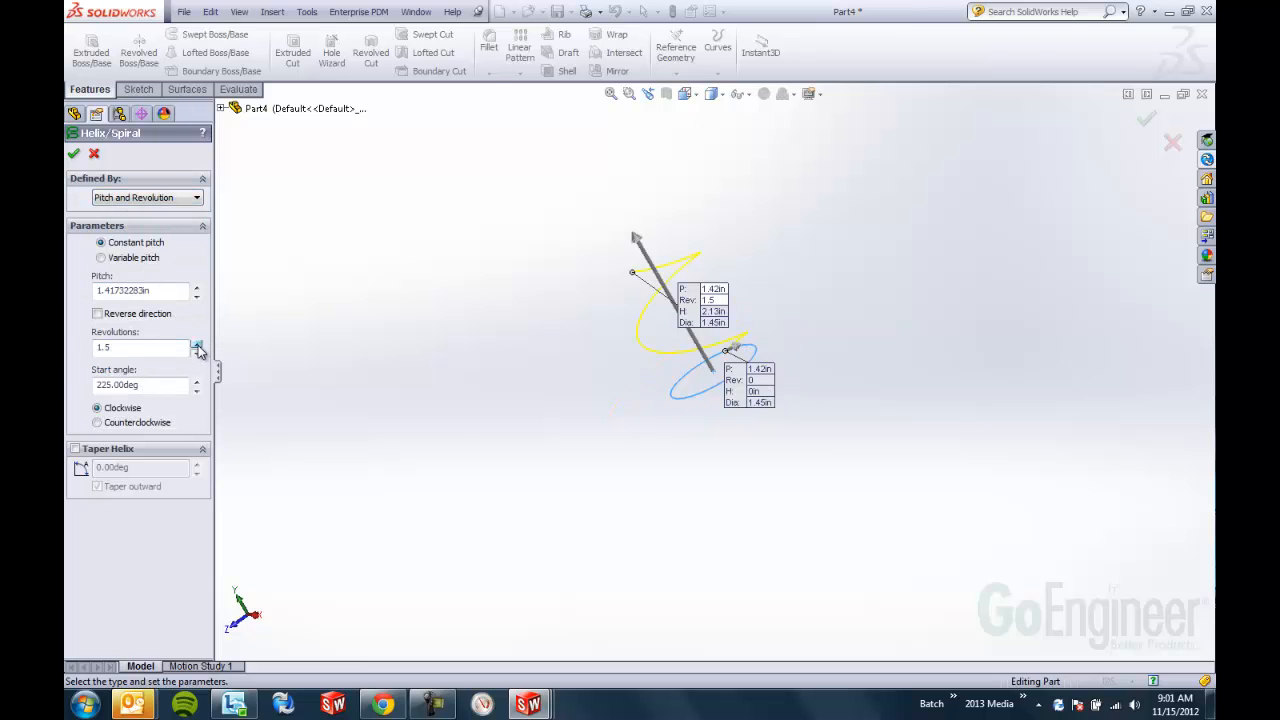
{"action": "left_click", "coordinate": [197, 343]}
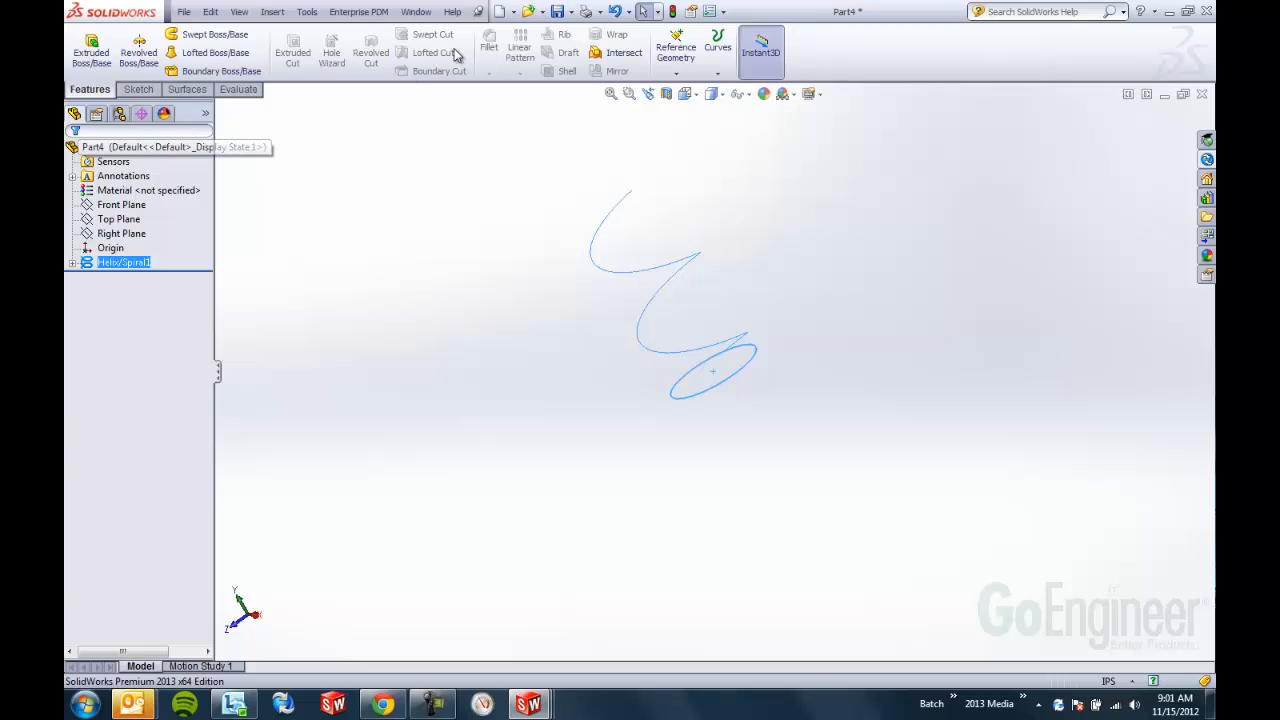
{"action": "left_click", "coordinate": [717, 50]}
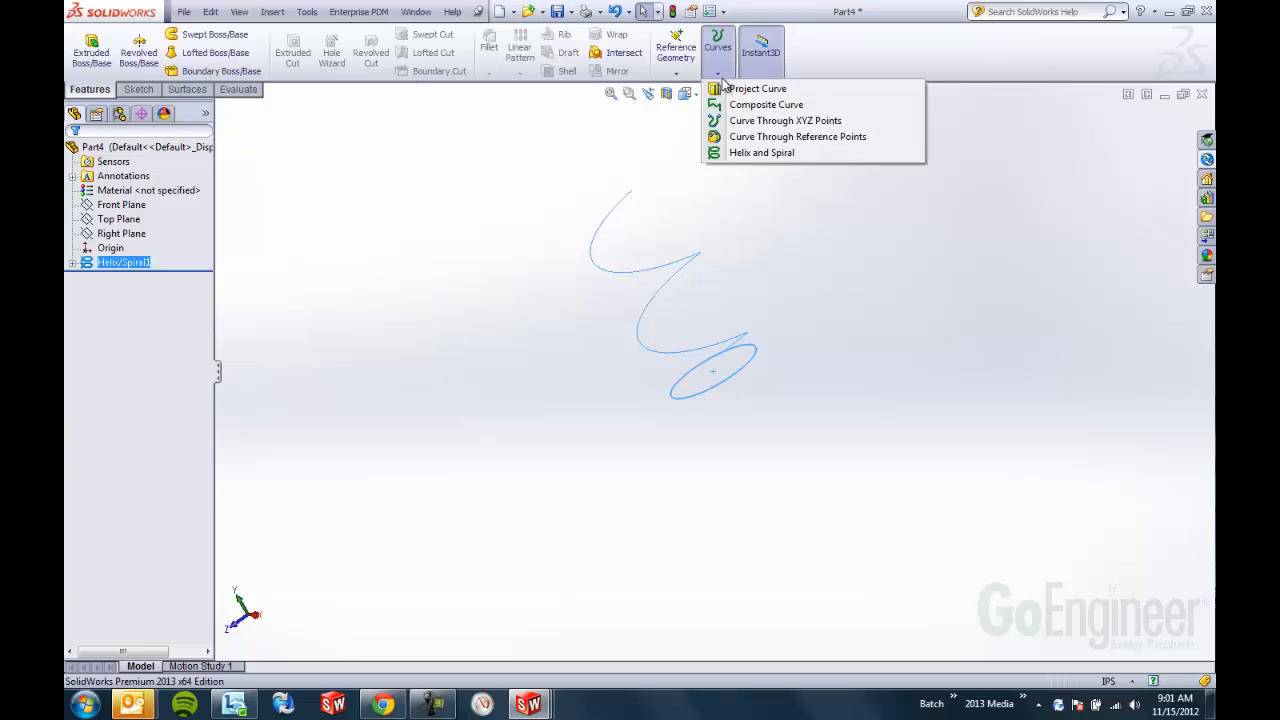